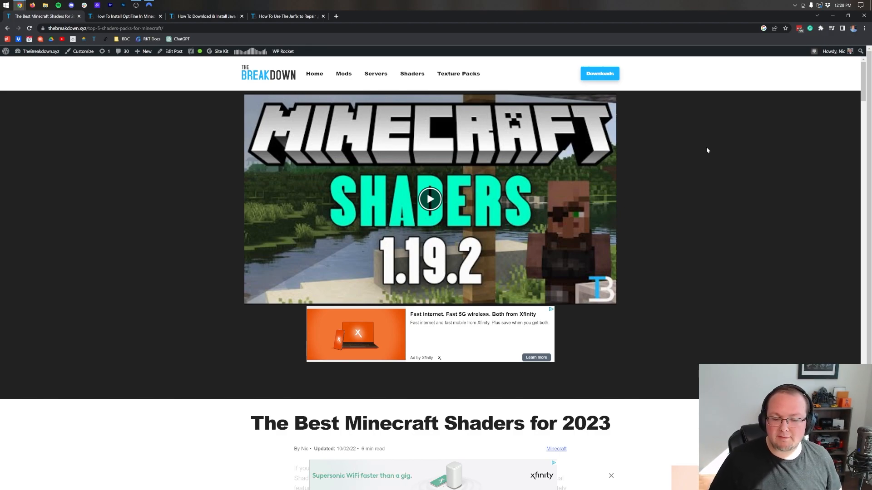
mouse_move(655, 153)
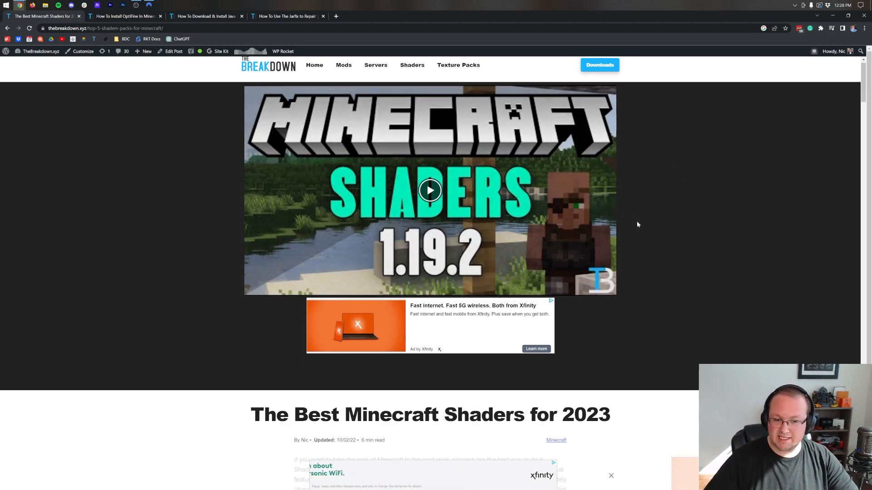
Check the open OptiFine, Java and Jarfix guide tabs, then return to the best shaders article.
scroll(down, 3)
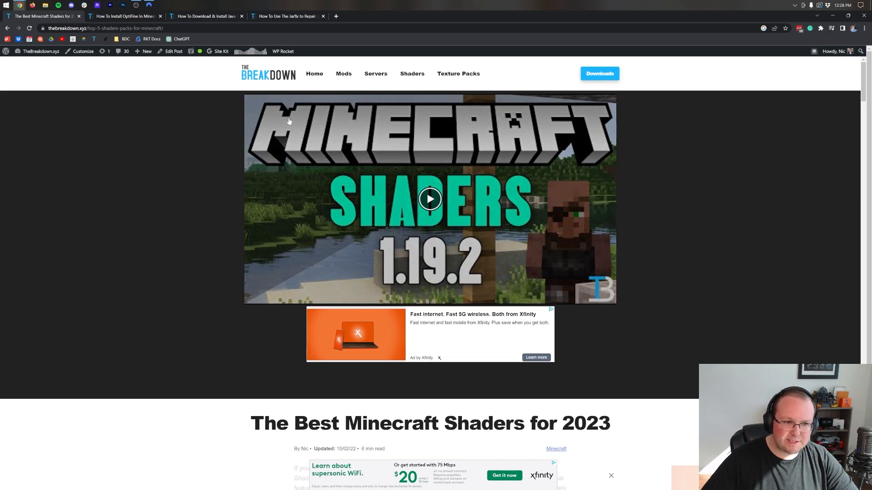
mouse_move(333, 186)
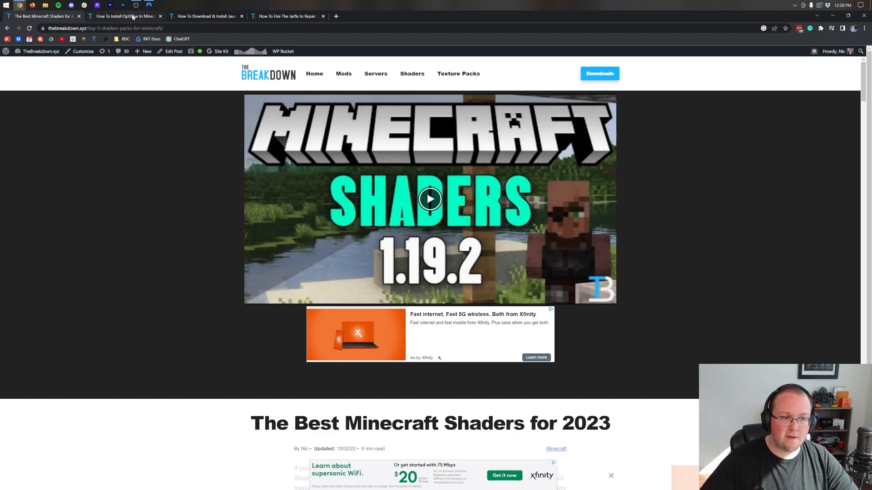
click(125, 16)
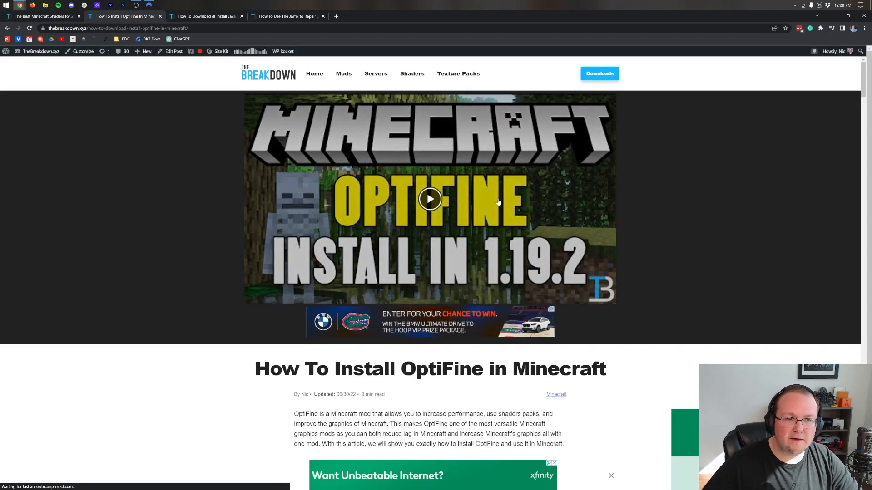
click(206, 15)
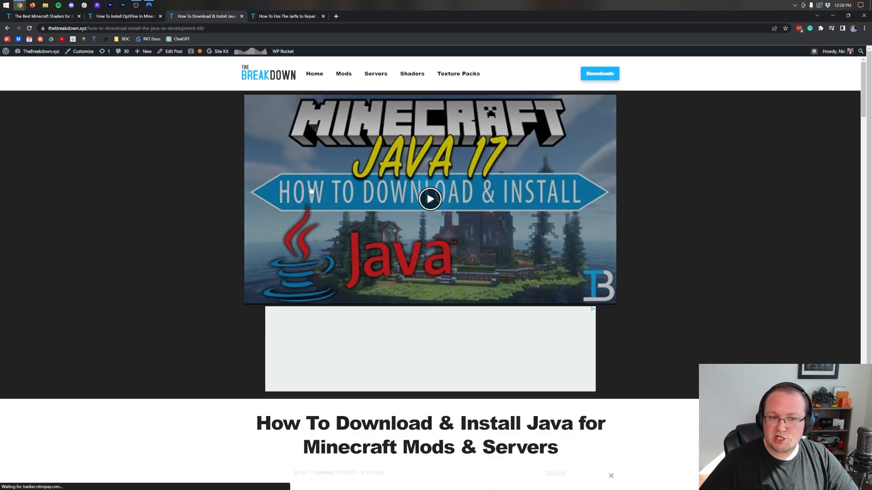
click(287, 16)
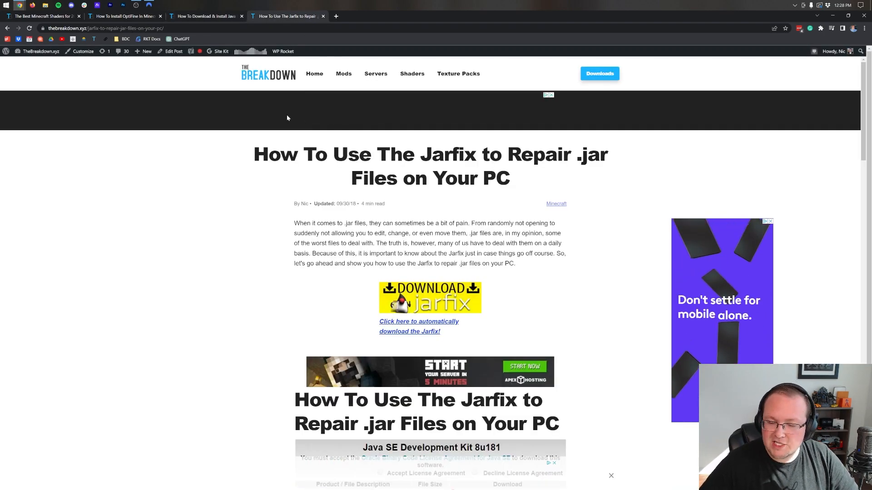
click(43, 16)
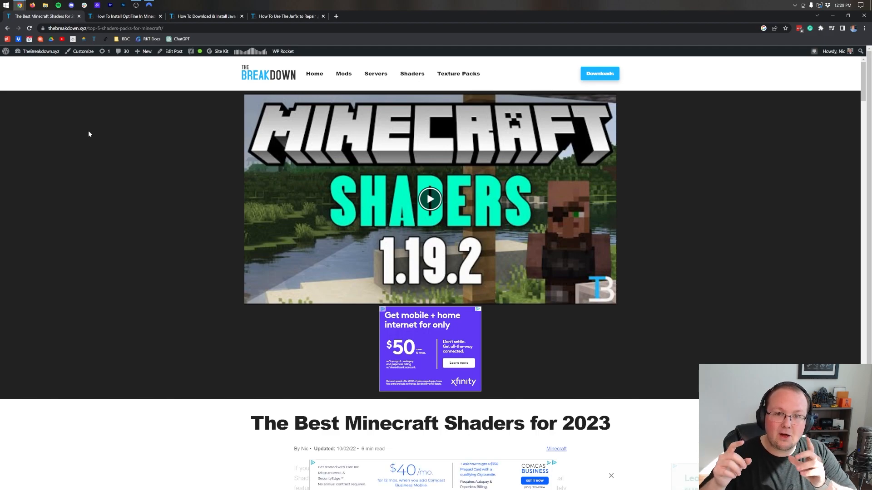
From the article's links, open the MakeUp Ultra Fast page and the BSL shader download in new tabs.
scroll(down, 3)
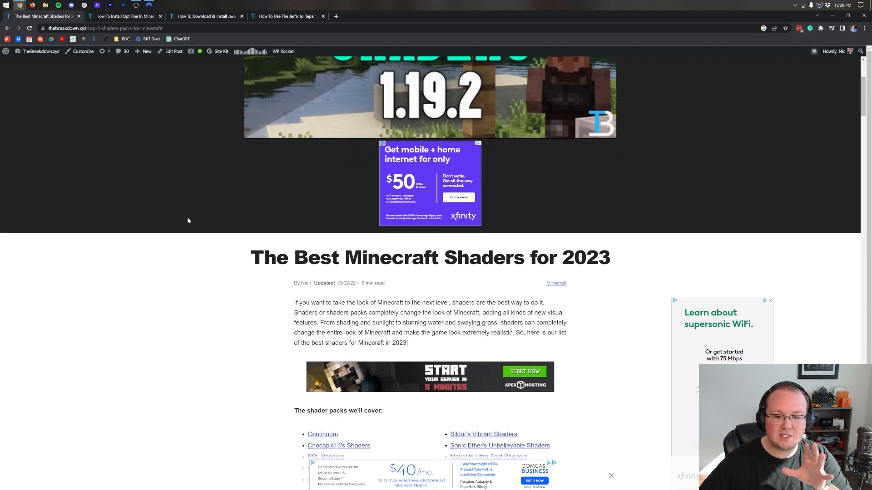
scroll(up, 3)
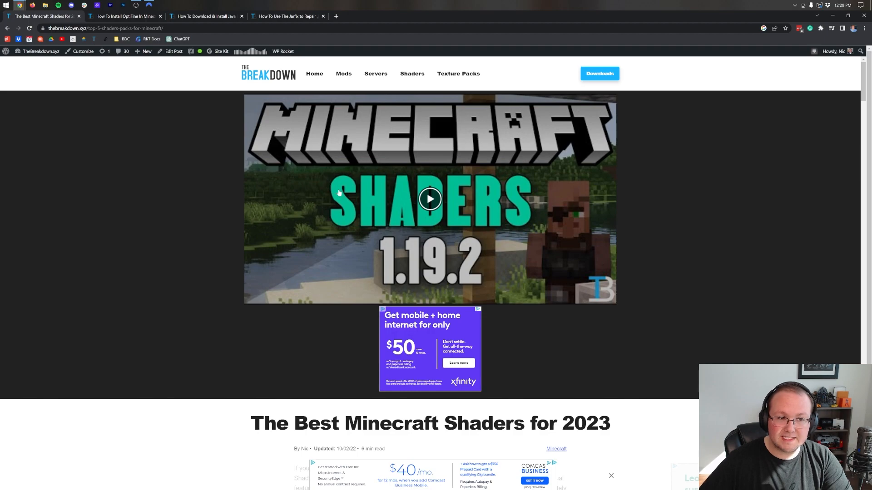
mouse_move(115, 141)
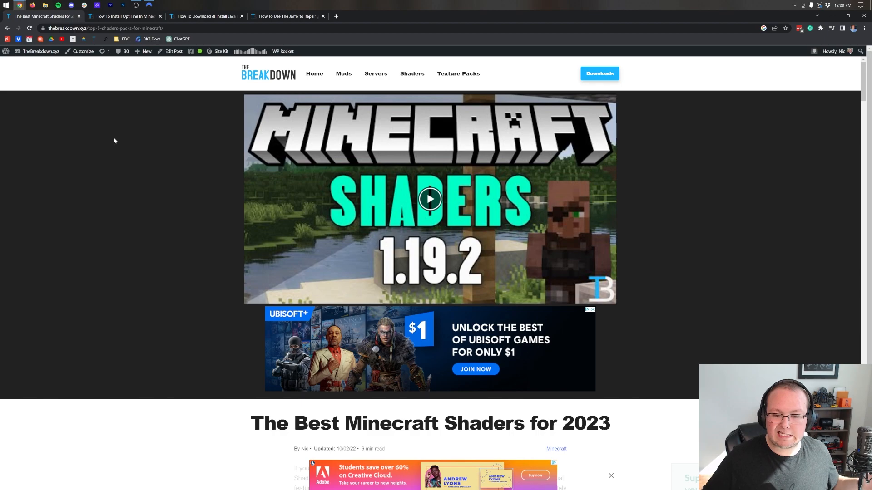
mouse_move(130, 207)
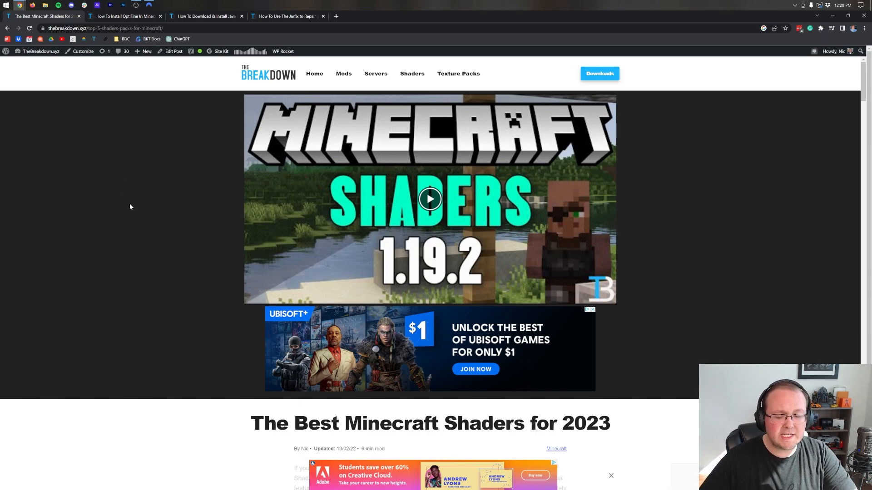
scroll(down, 3)
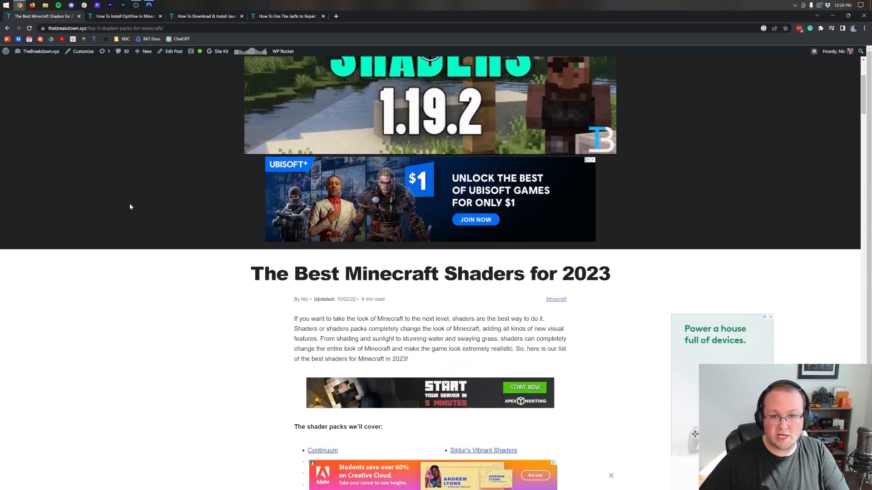
scroll(down, 3)
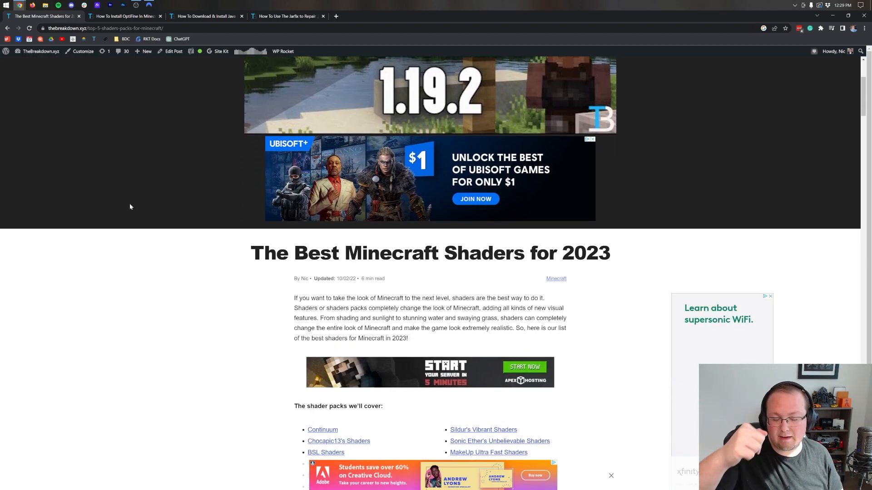
scroll(down, 3)
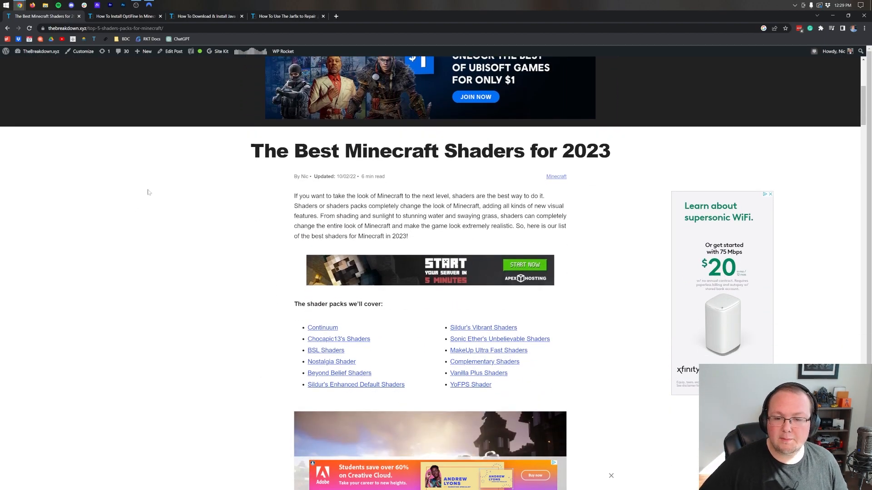
mouse_move(640, 209)
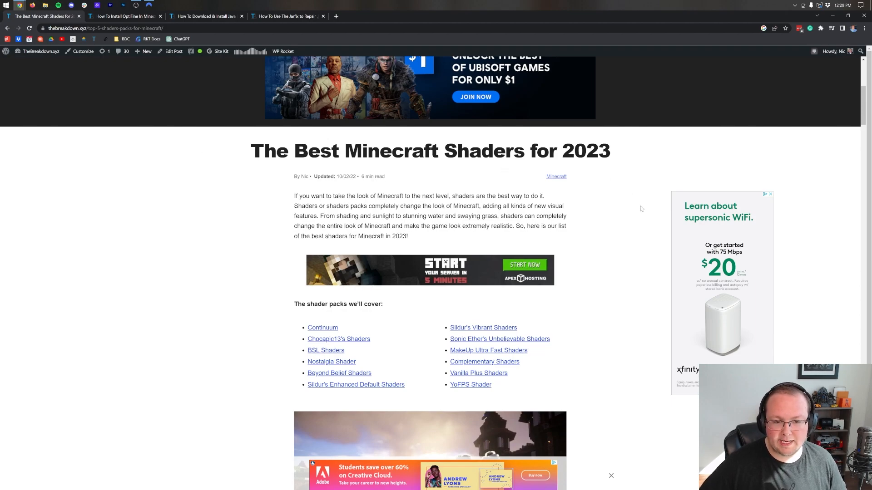
scroll(down, 3)
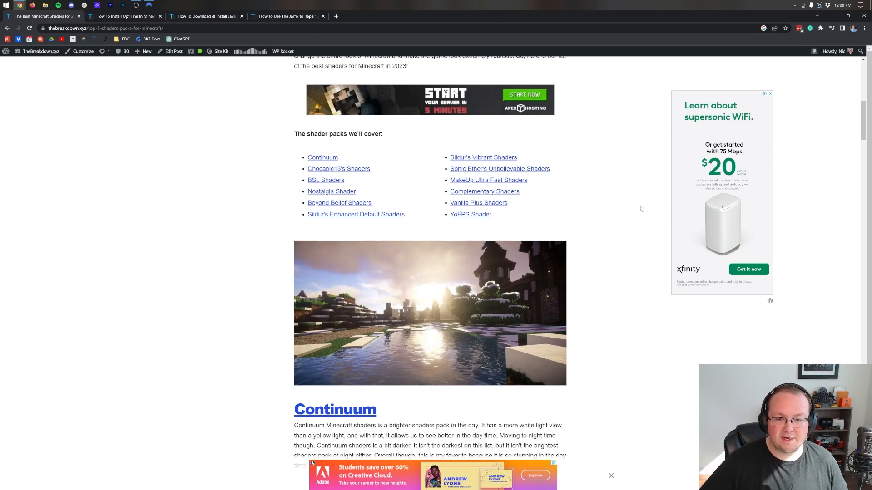
scroll(down, 3)
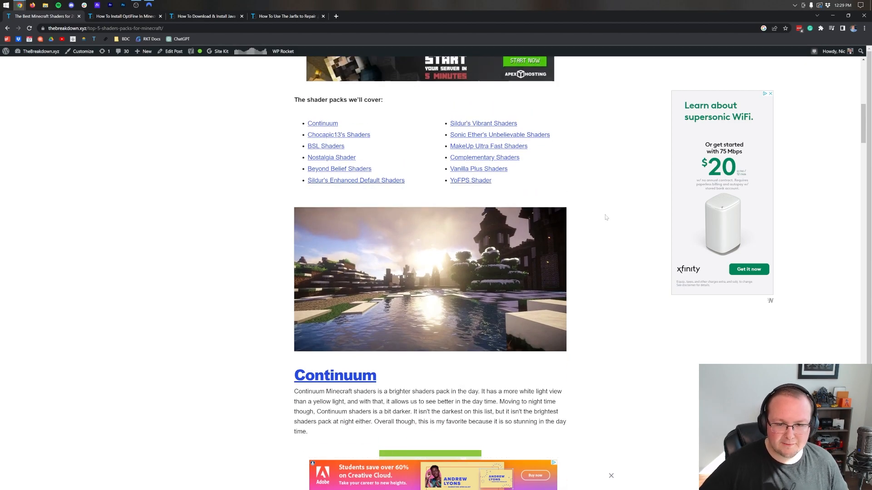
mouse_move(380, 187)
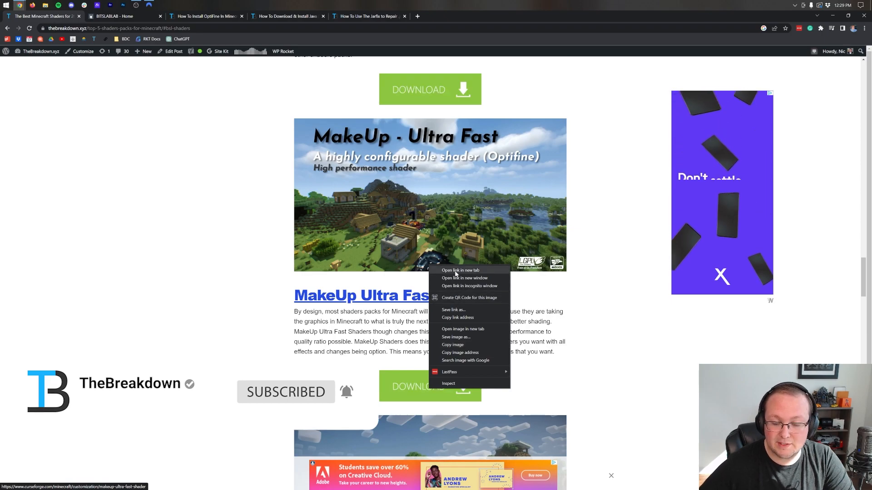
click(459, 270)
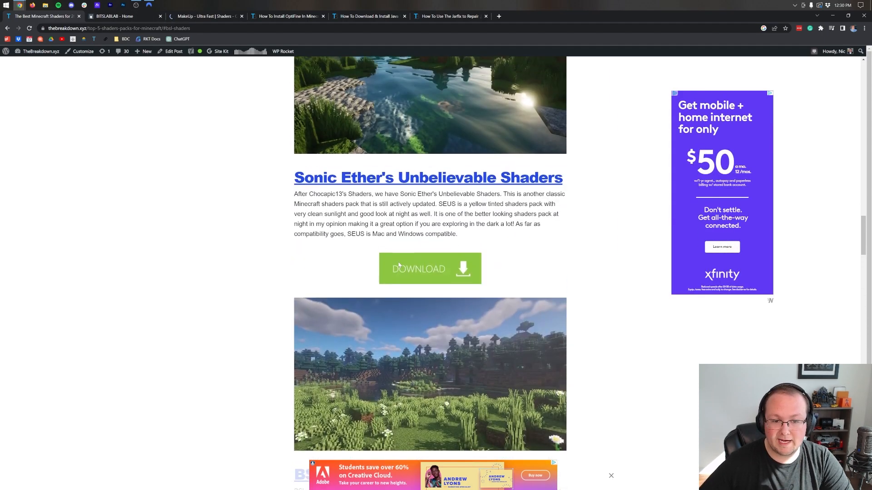
click(429, 269)
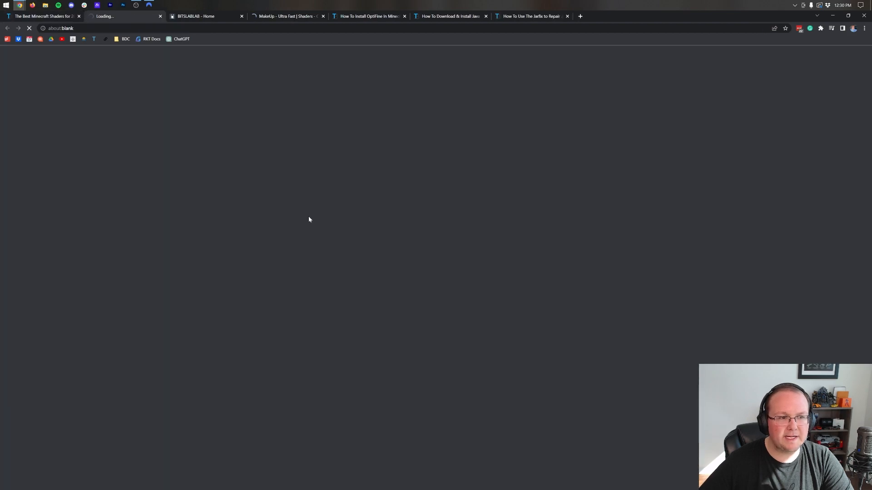
Close the extra Chocapic13 guide tab and bring up the BITSLABLAB BSL site.
click(122, 15)
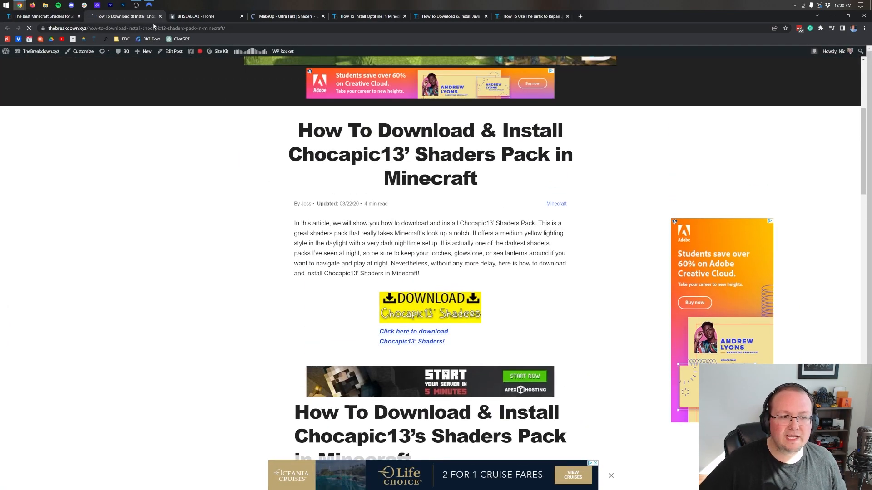
click(160, 15)
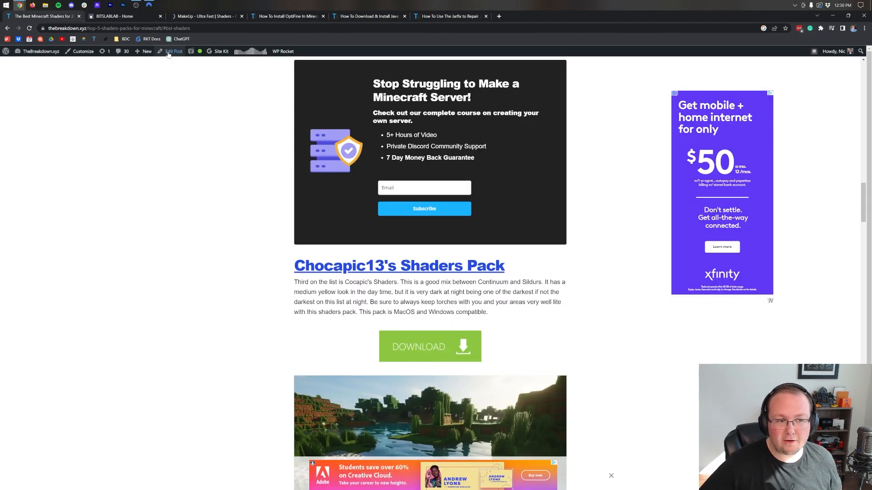
click(123, 16)
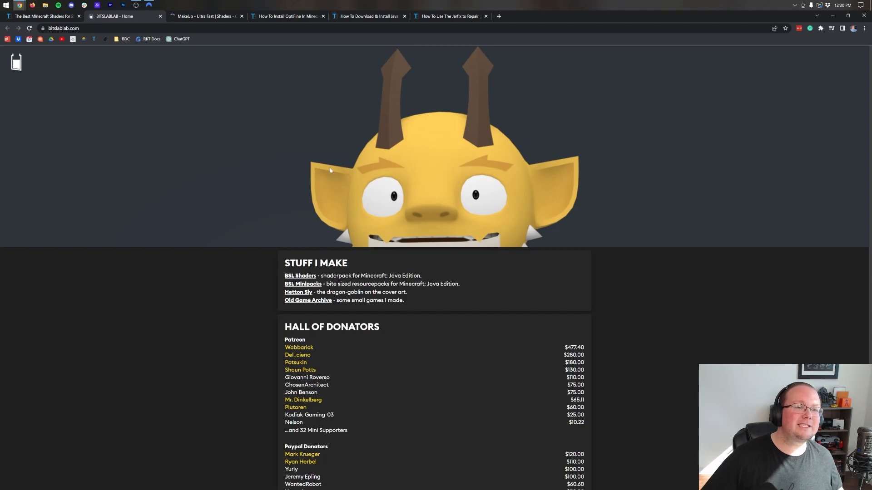
Go to the BSL Shaders download section and start its CurseForge download.
scroll(down, 3)
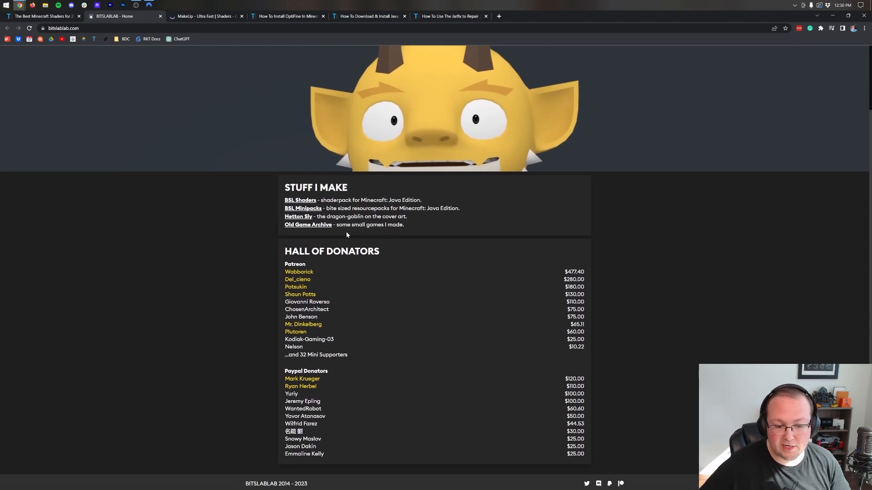
click(300, 200)
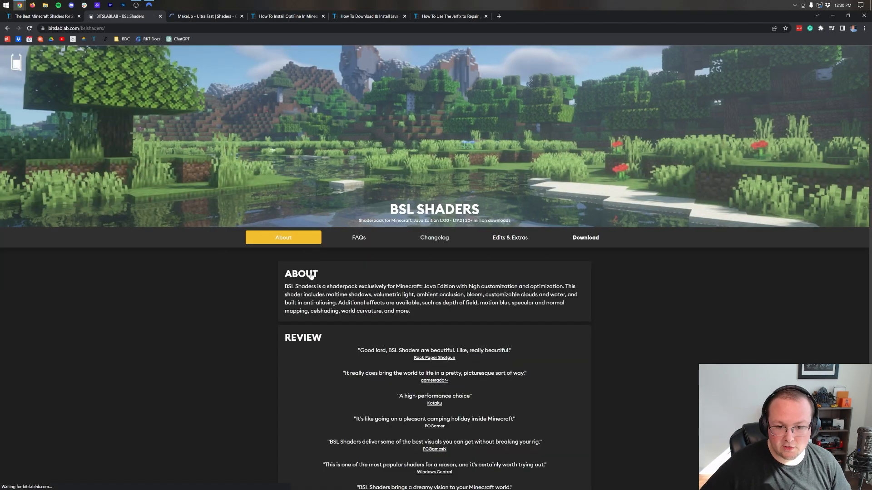
click(585, 237)
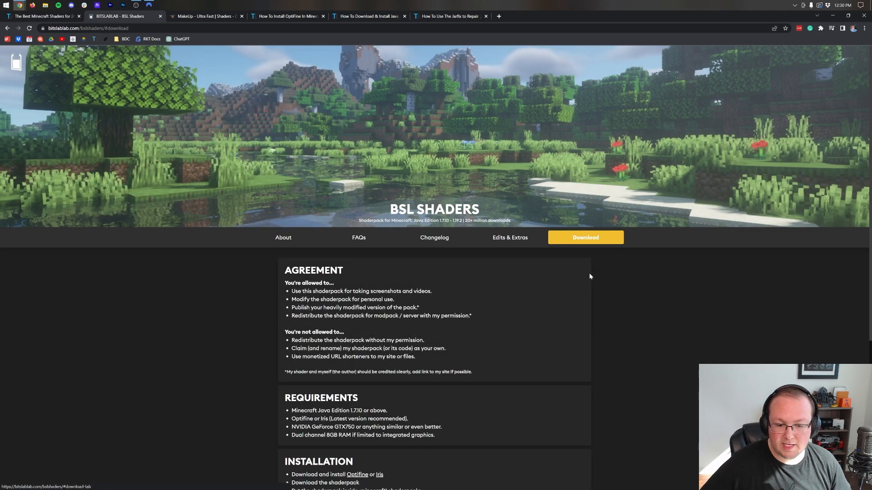
scroll(down, 3)
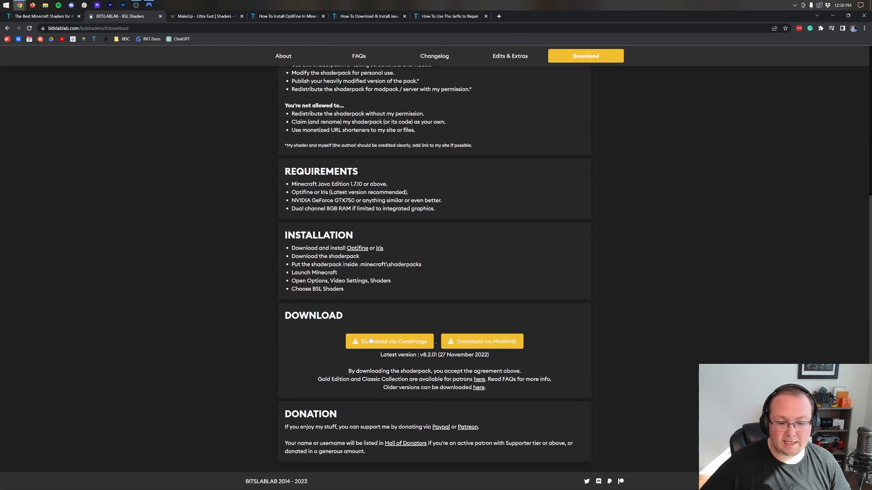
click(389, 340)
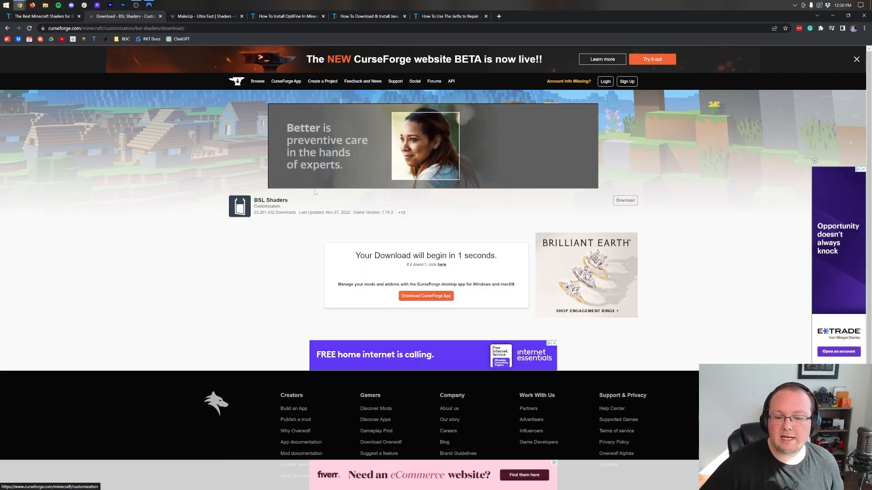
On the MakeUp Ultra Fast tab, scroll to Recent Files and open the Minecraft 1.19 zip entry.
click(206, 15)
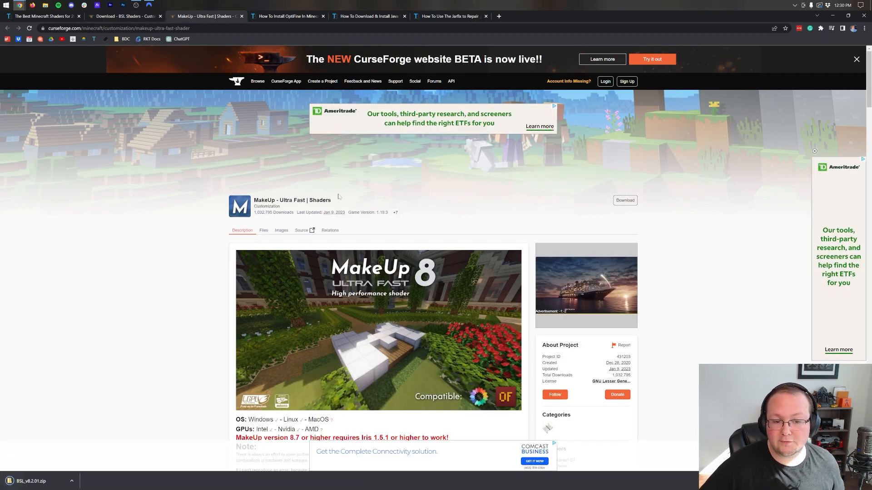
scroll(down, 3)
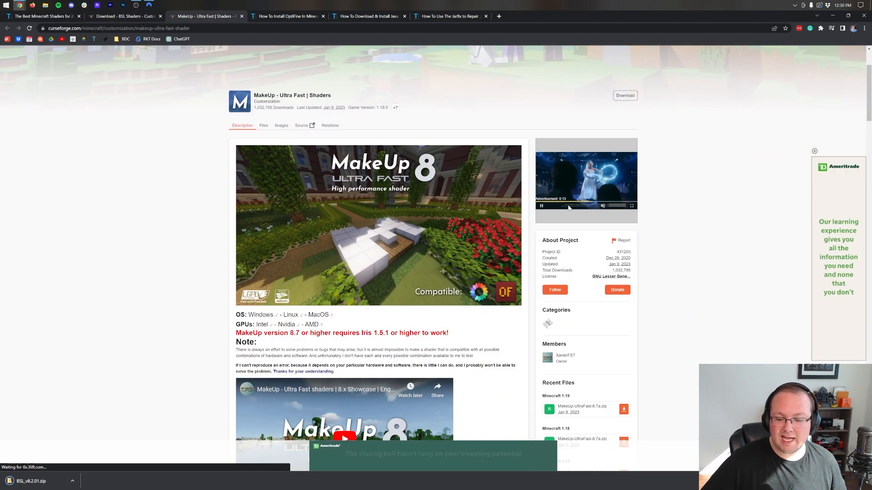
scroll(down, 3)
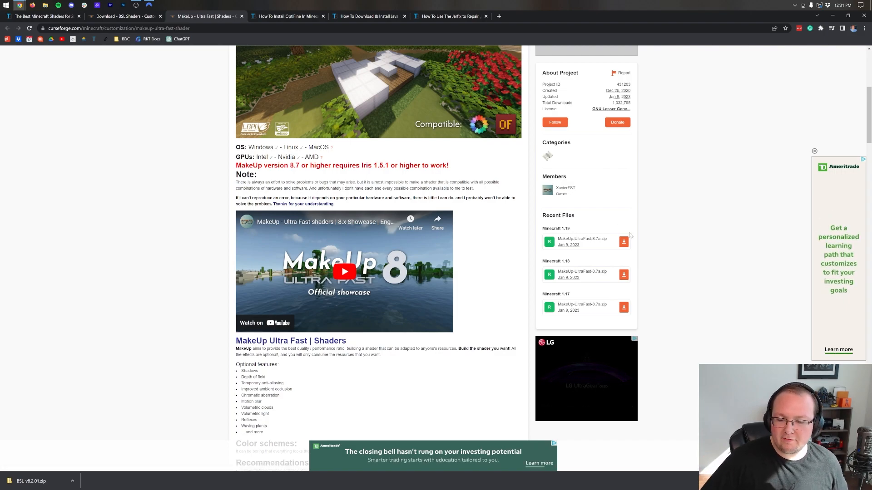
click(623, 241)
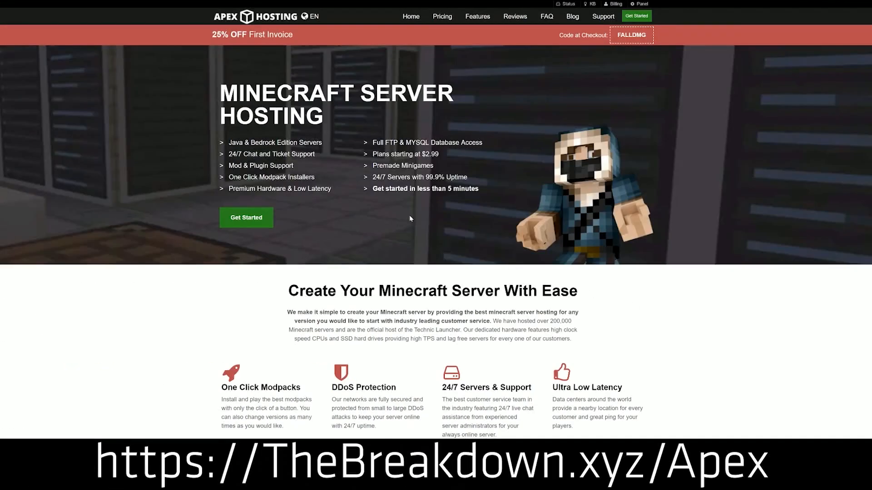
mouse_move(288, 64)
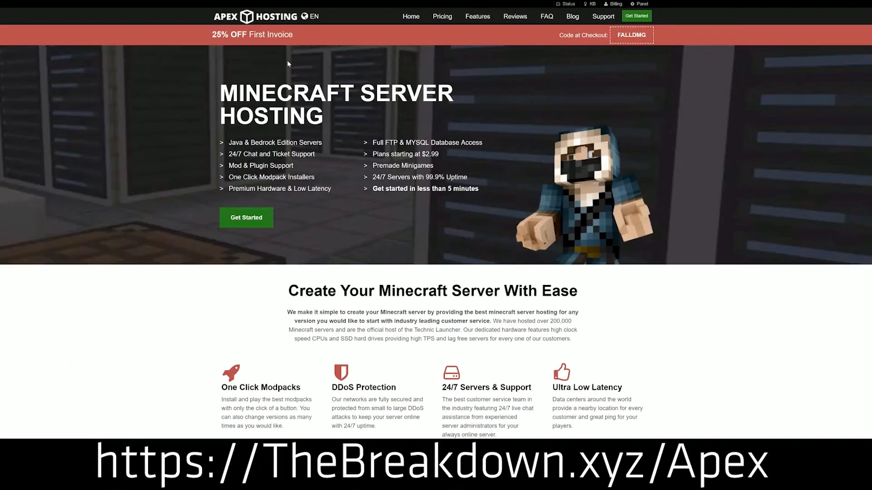
mouse_move(228, 216)
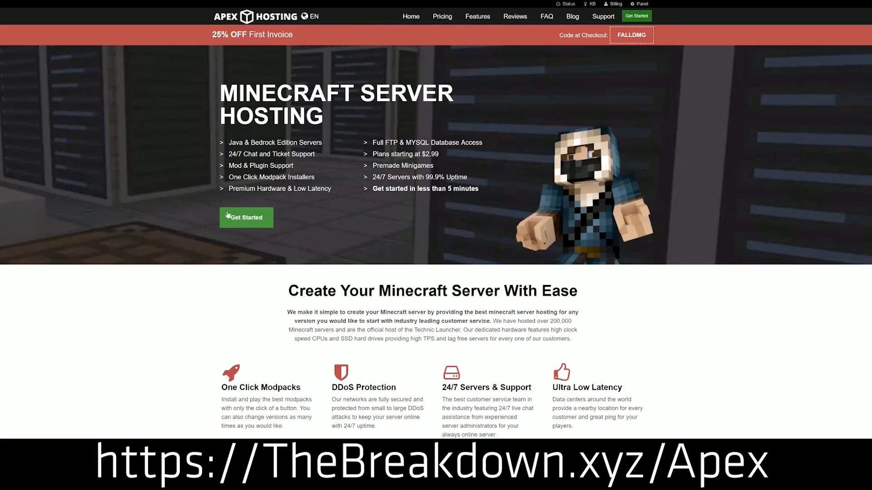
scroll(down, 3)
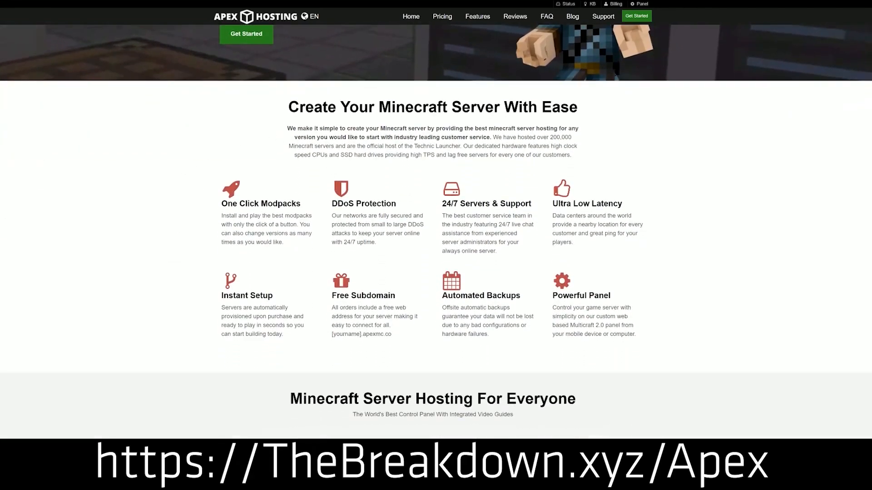
double_click(363, 204)
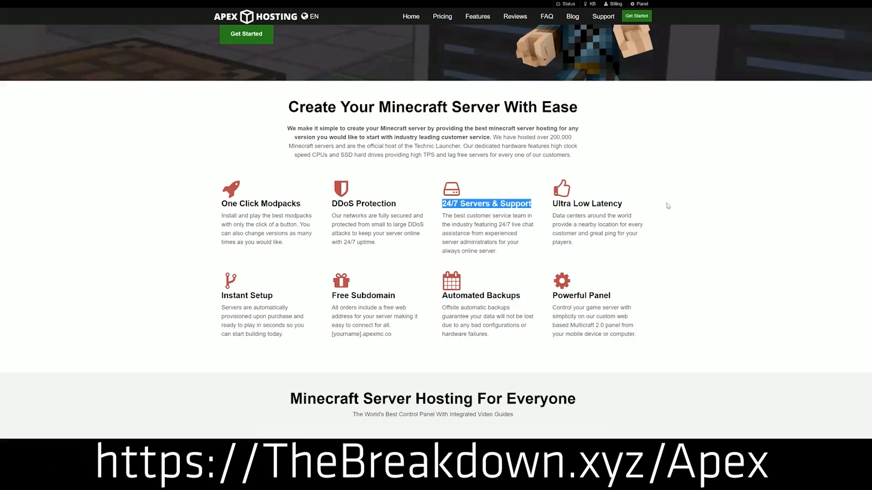
mouse_move(435, 294)
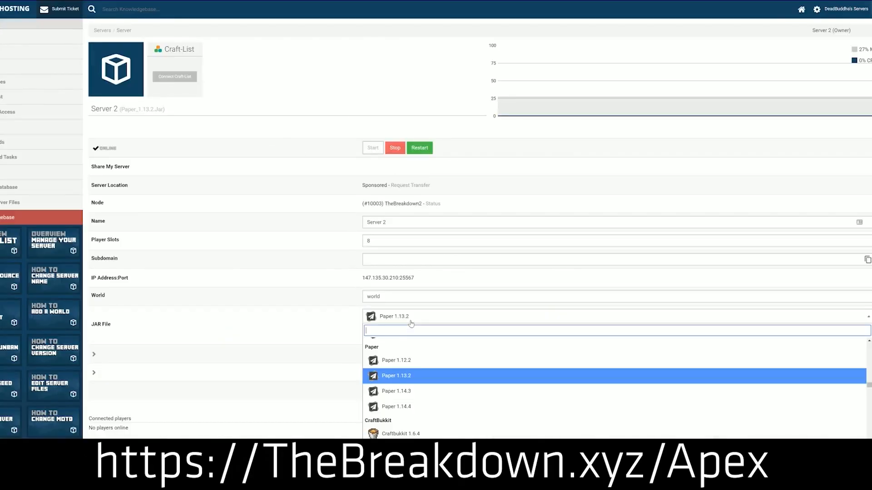
scroll(up, 3)
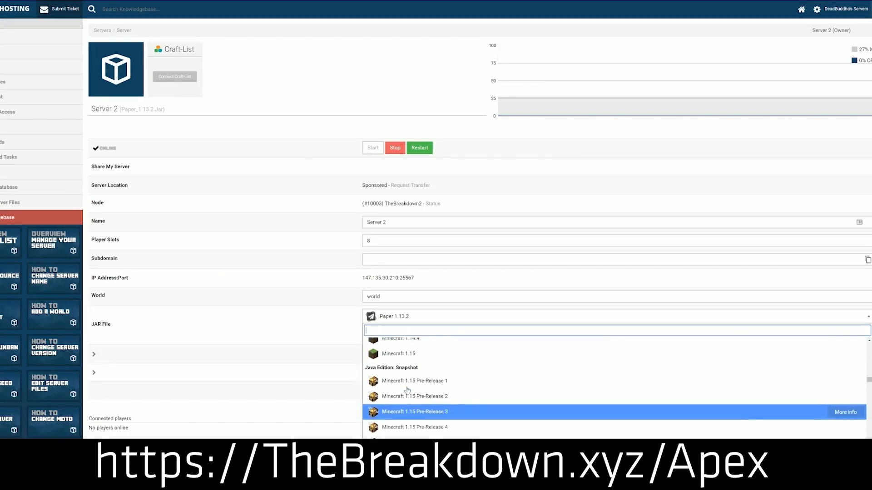
scroll(up, 3)
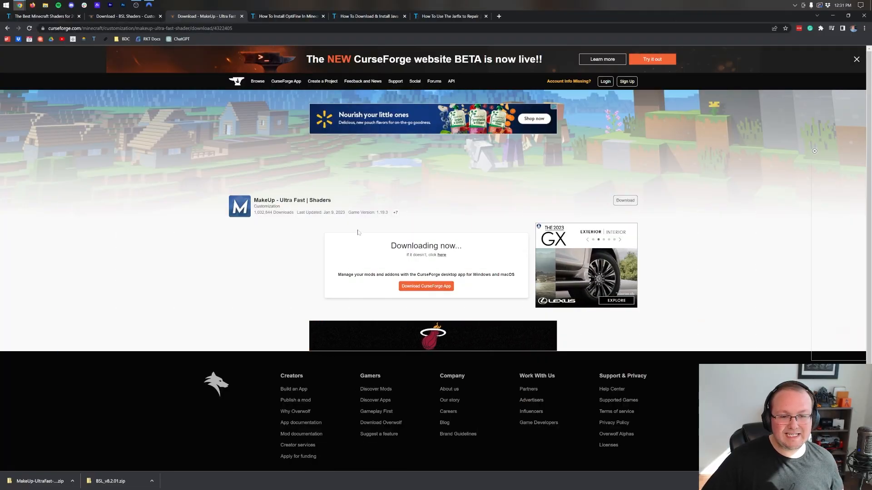
Switch to the 'How To Install OptiFine In Minecraft' guide tab.
click(286, 16)
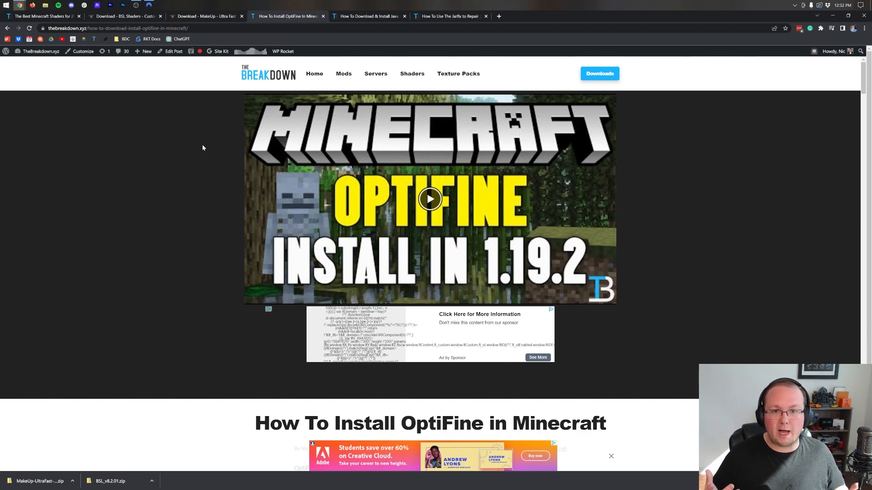
click(580, 16)
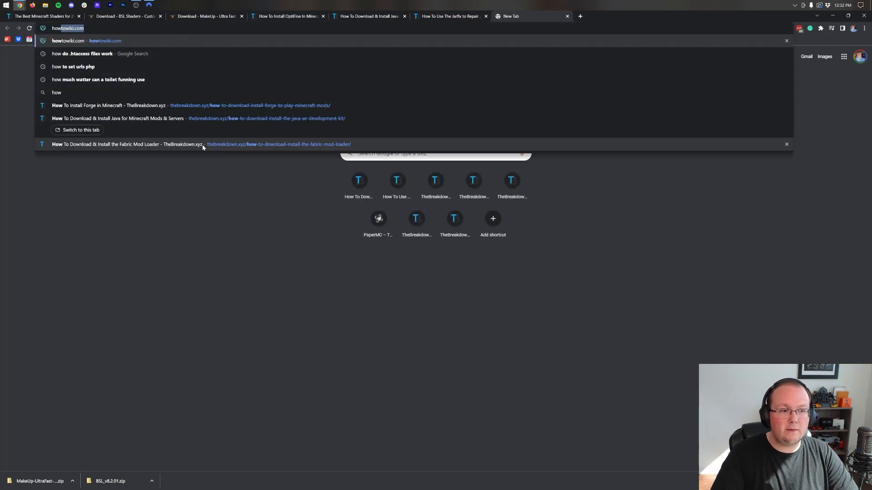
text(how to install ir)
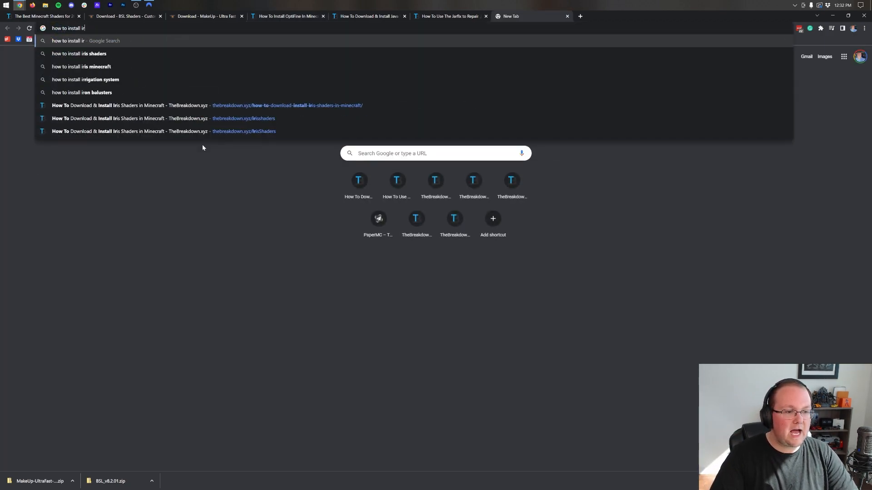
click(78, 54)
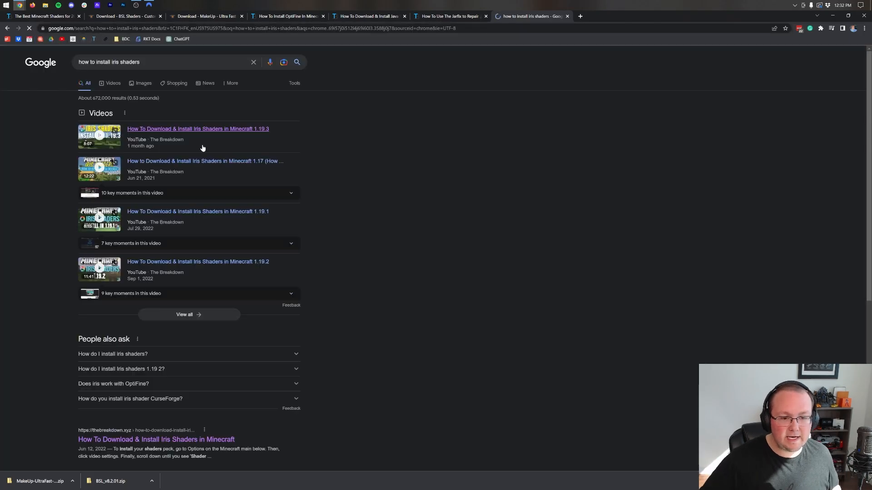
mouse_move(178, 306)
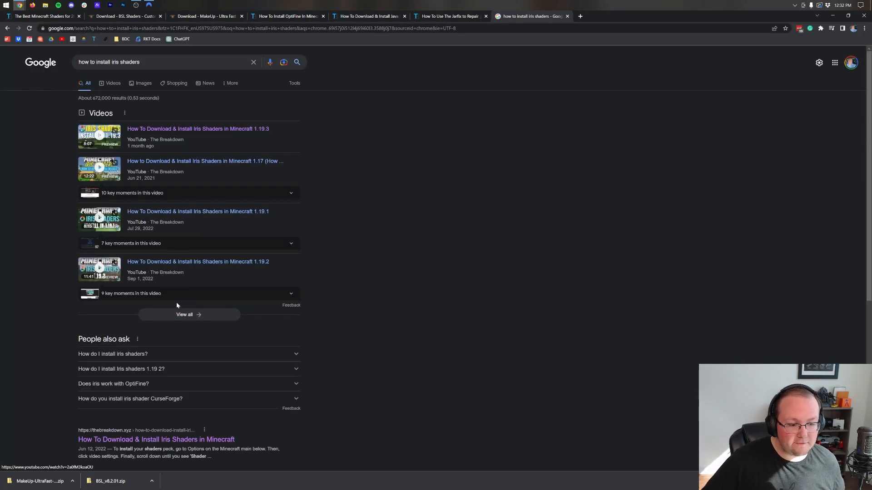
scroll(down, 3)
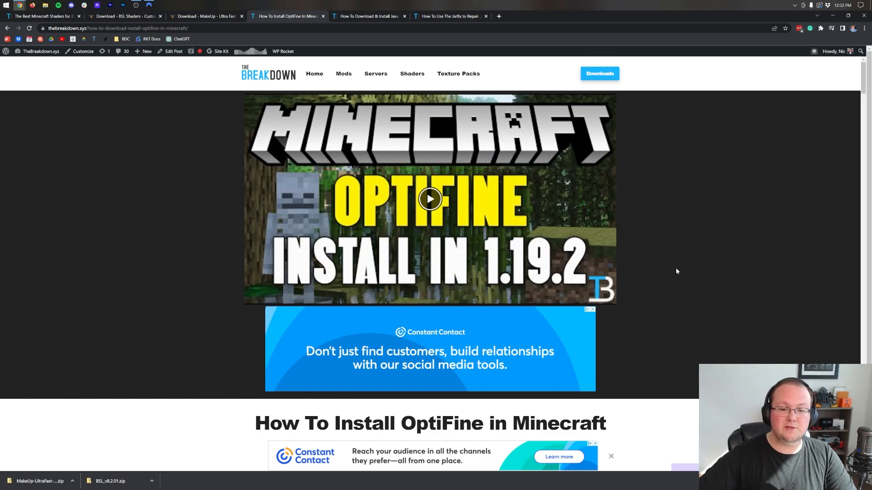
scroll(down, 3)
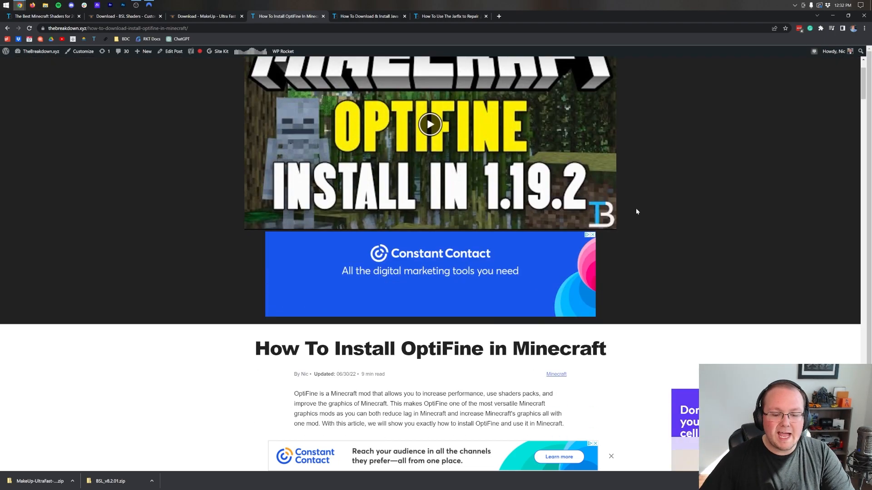
Follow the guide's Download OptiFine link to the official optifine.net downloads page.
scroll(down, 3)
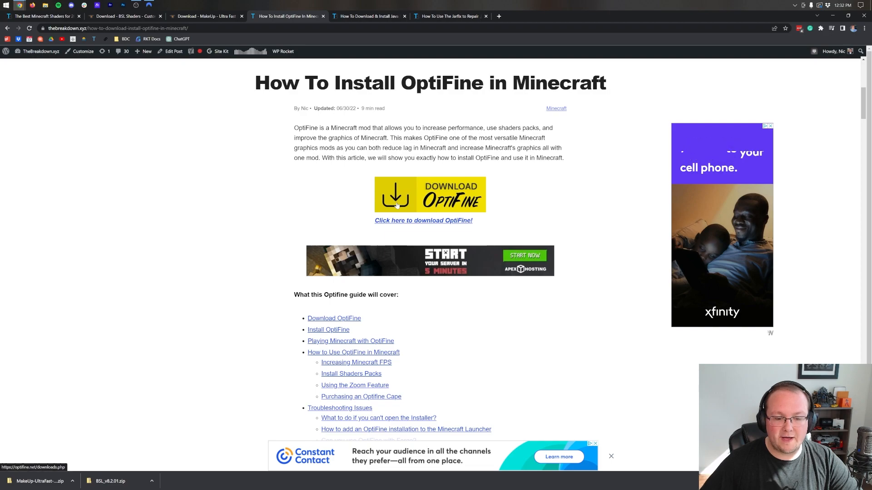
scroll(down, 3)
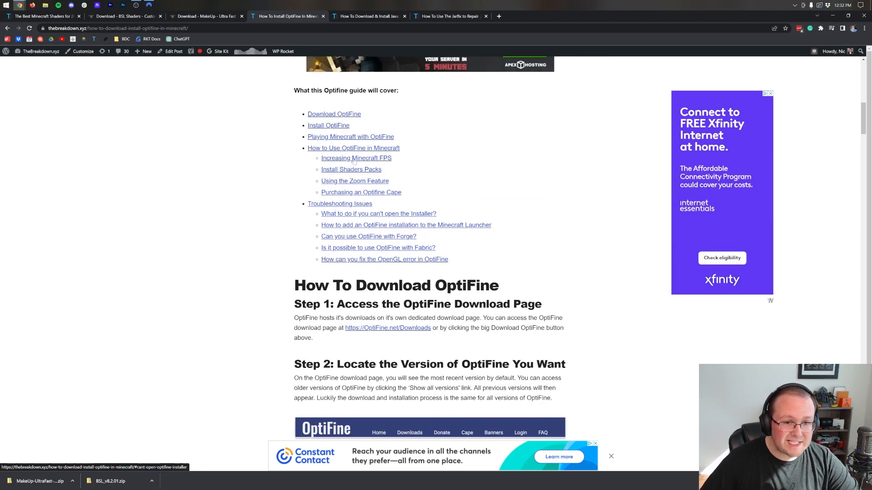
click(388, 328)
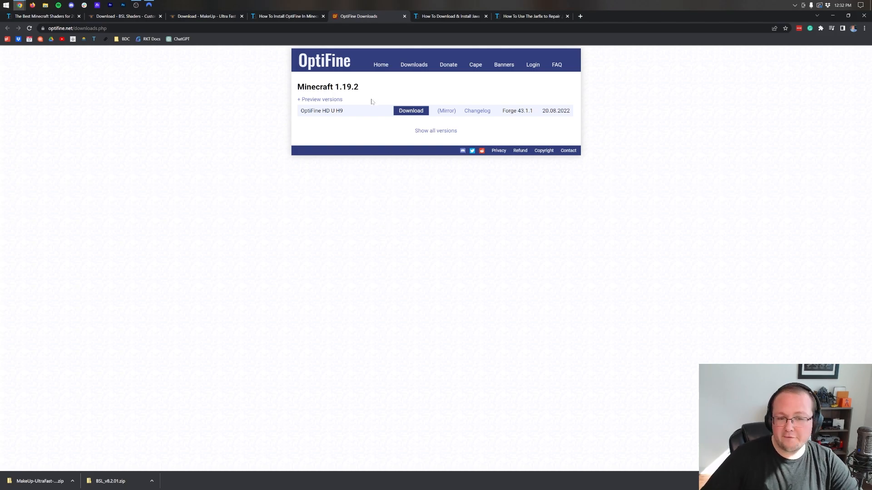
double_click(349, 87)
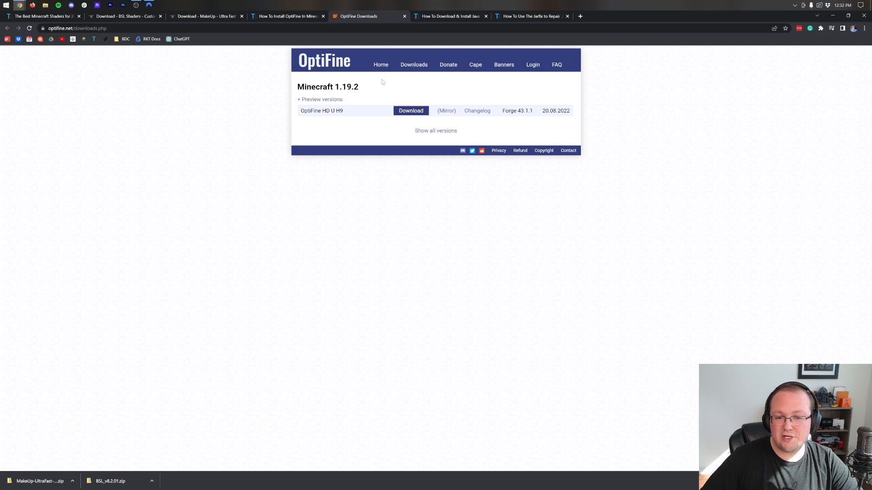
Use the Mirror link for OptiFine 1.19.2 HD U H9 and download its jar.
scroll(down, 3)
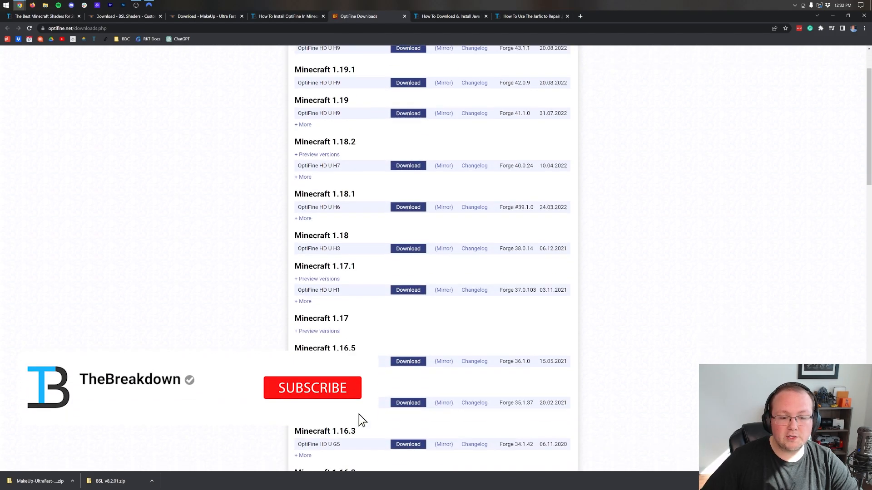
scroll(down, 3)
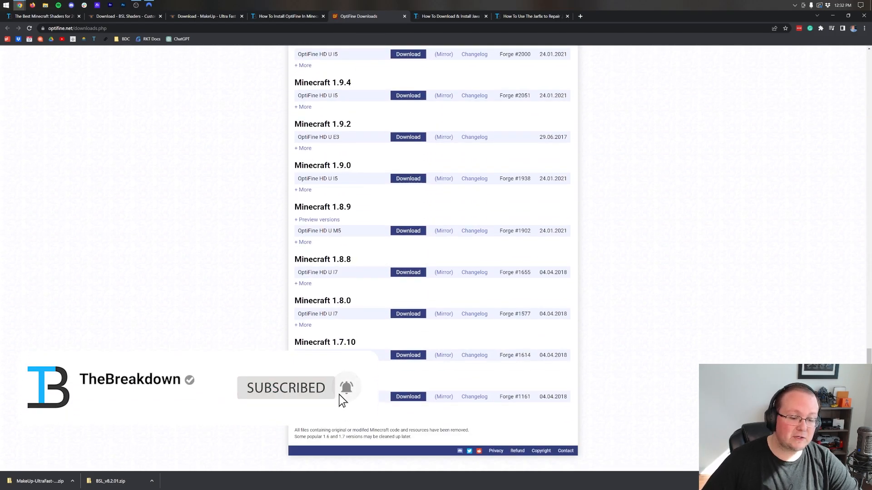
scroll(up, 3)
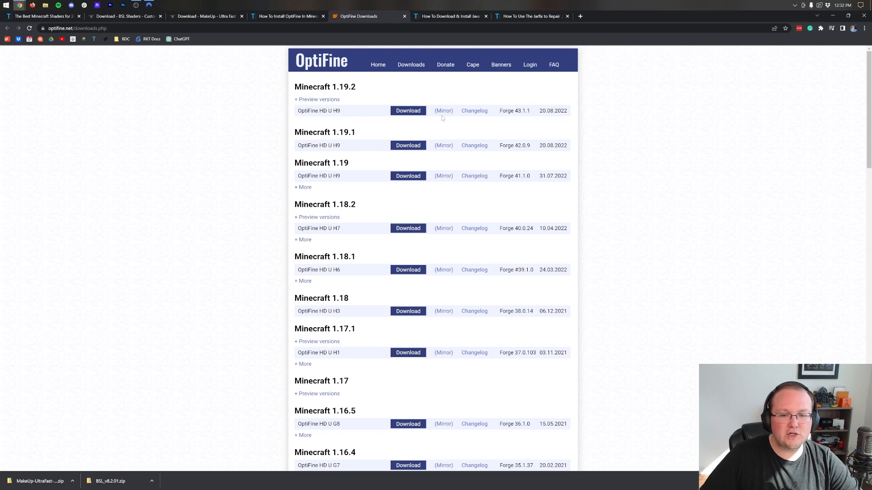
click(408, 110)
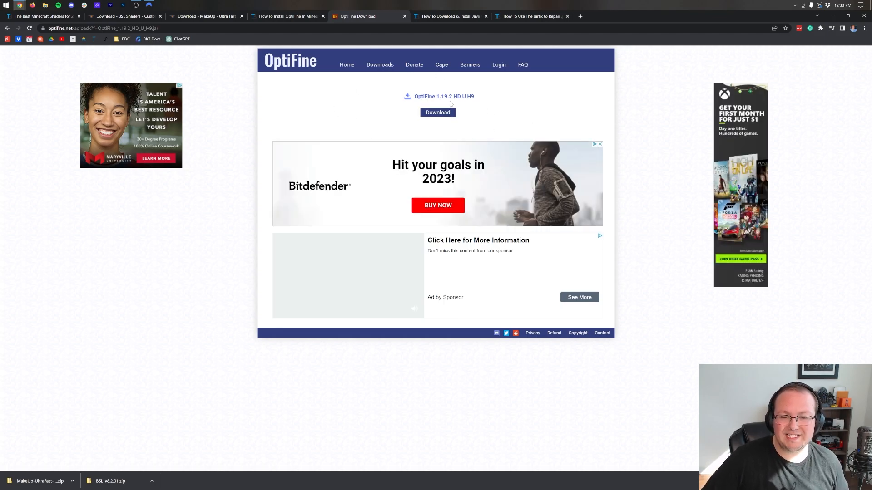
click(438, 113)
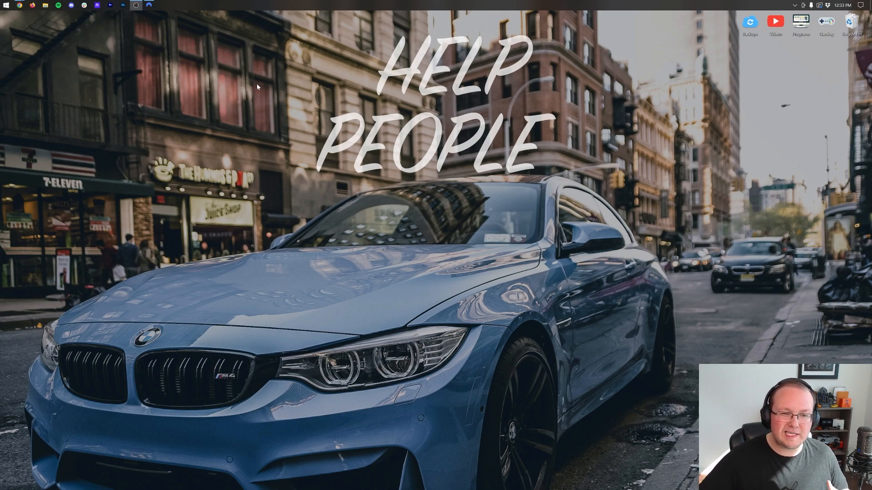
mouse_move(137, 85)
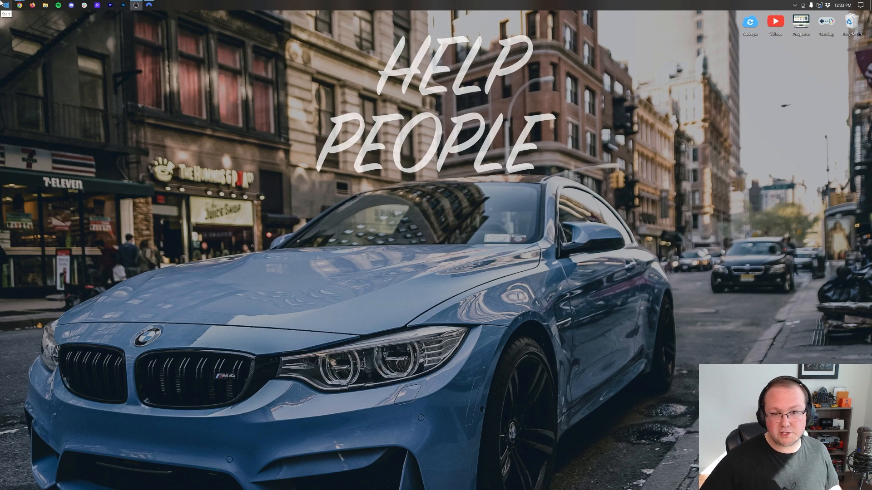
Open File Explorer and navigate through This PC into the Downloads folder.
click(5, 5)
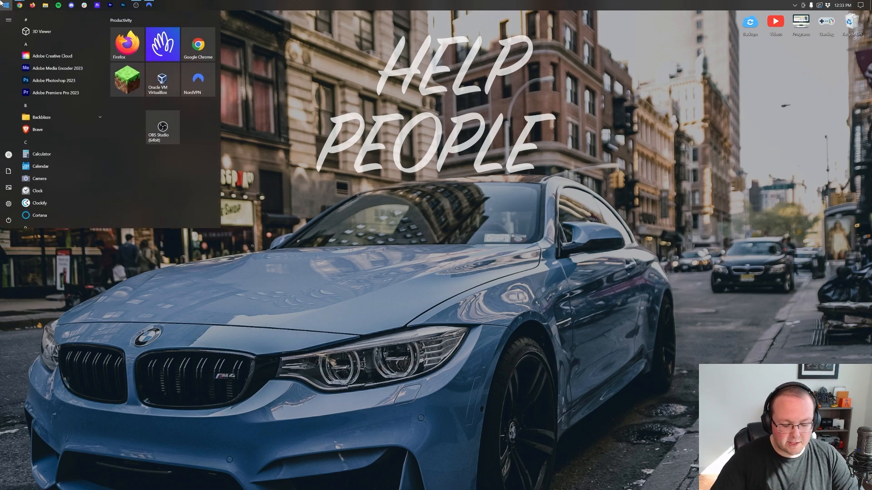
text(down)
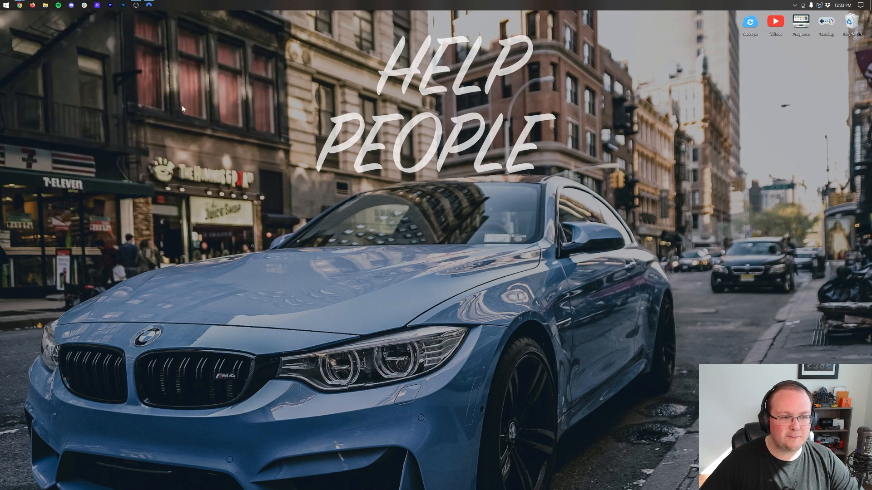
click(71, 6)
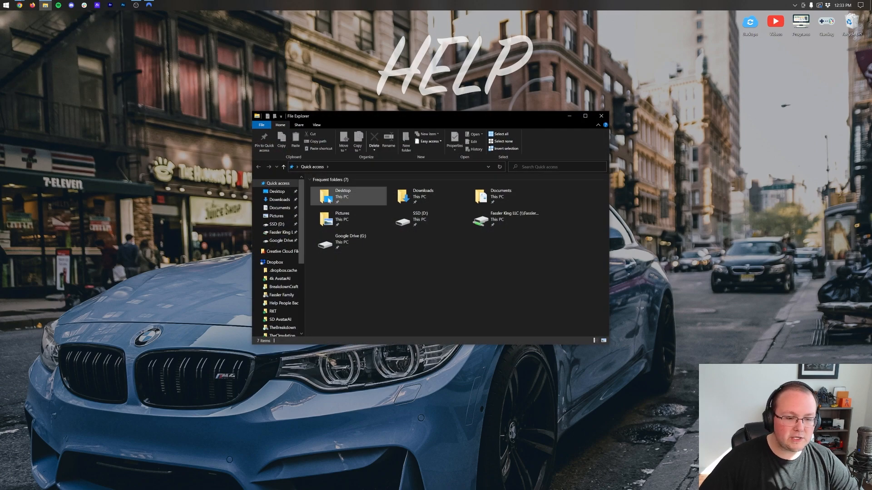
click(257, 253)
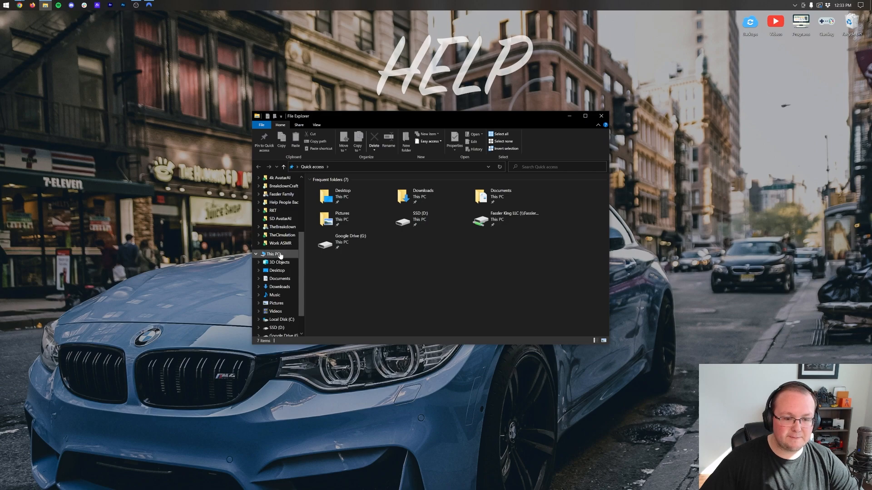
click(271, 255)
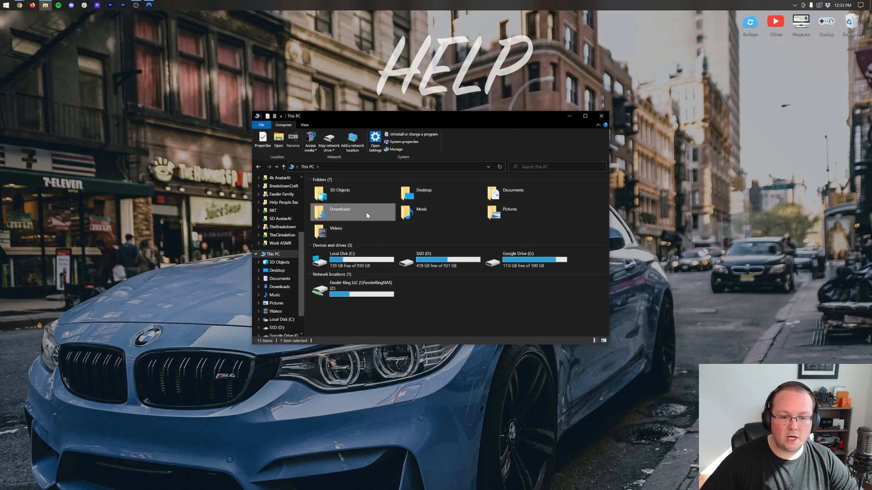
double_click(339, 213)
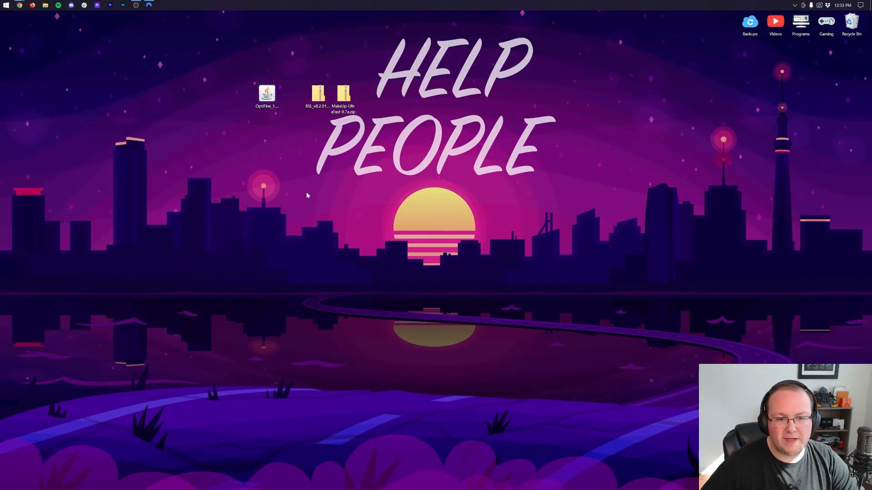
click(266, 94)
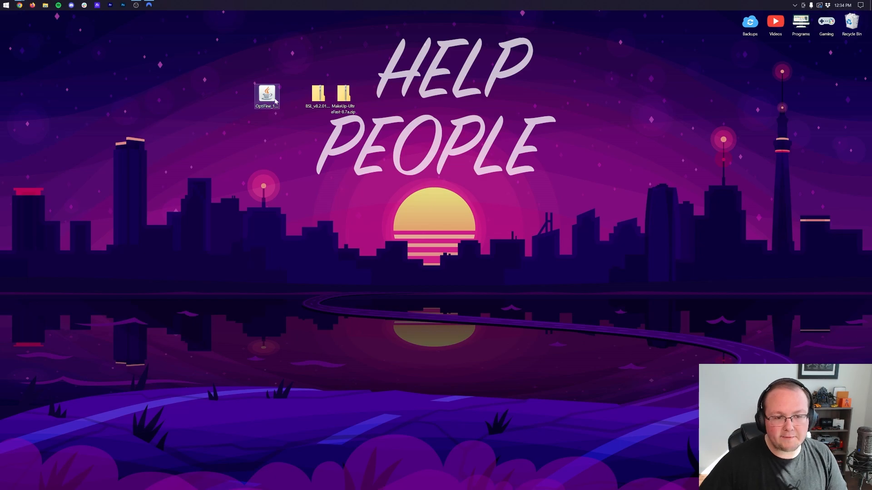
double_click(266, 93)
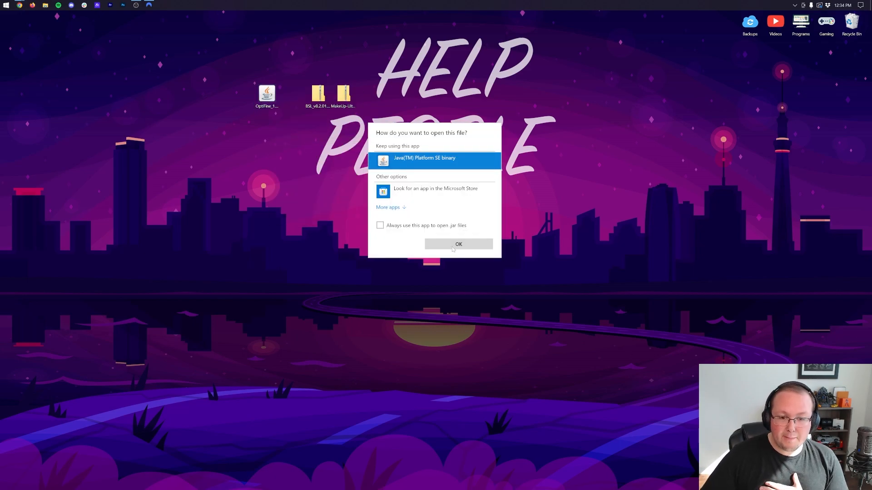
mouse_move(281, 112)
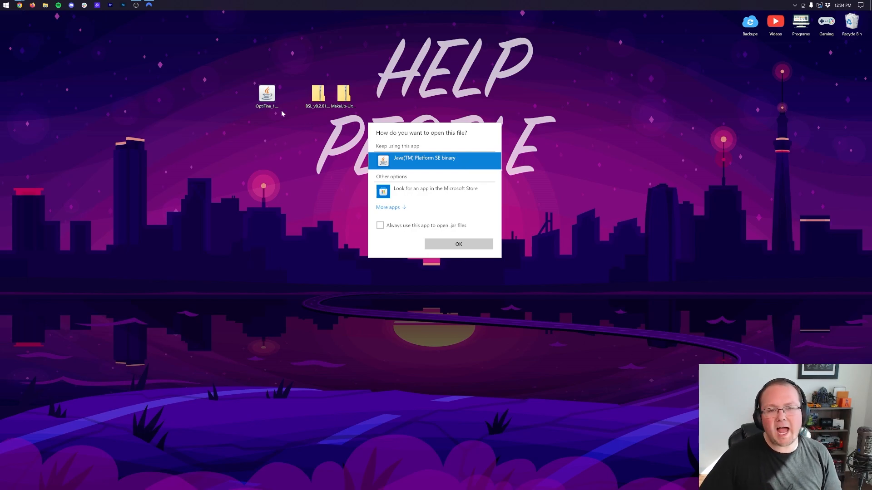
click(457, 243)
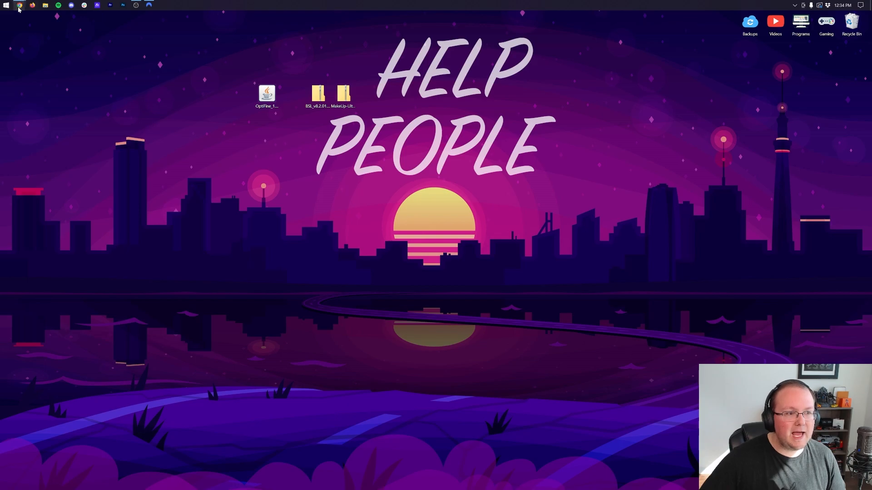
click(18, 6)
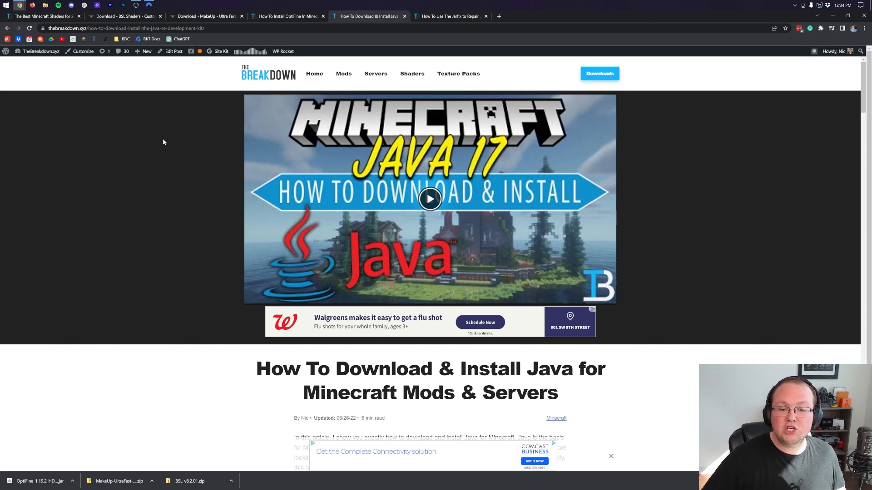
scroll(down, 3)
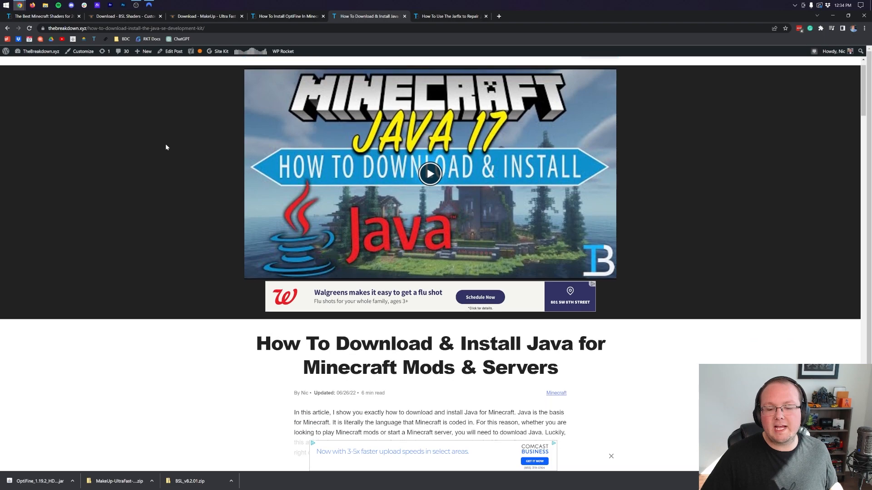
scroll(down, 3)
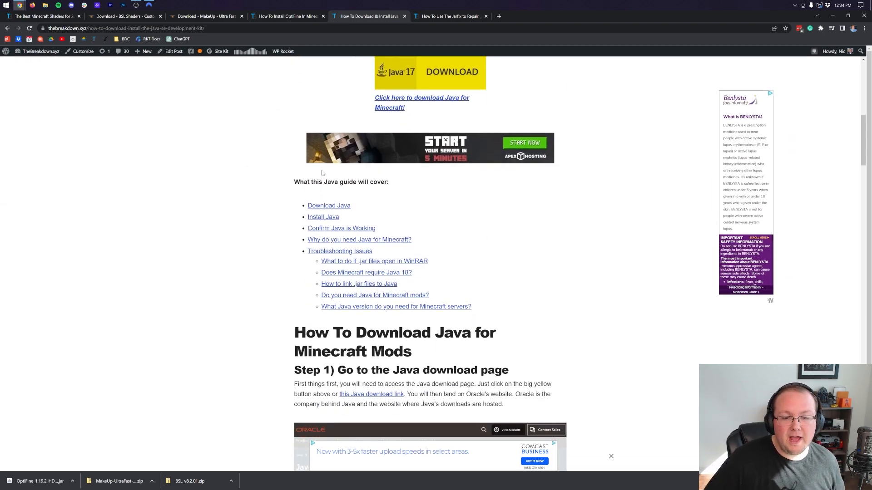
scroll(up, 3)
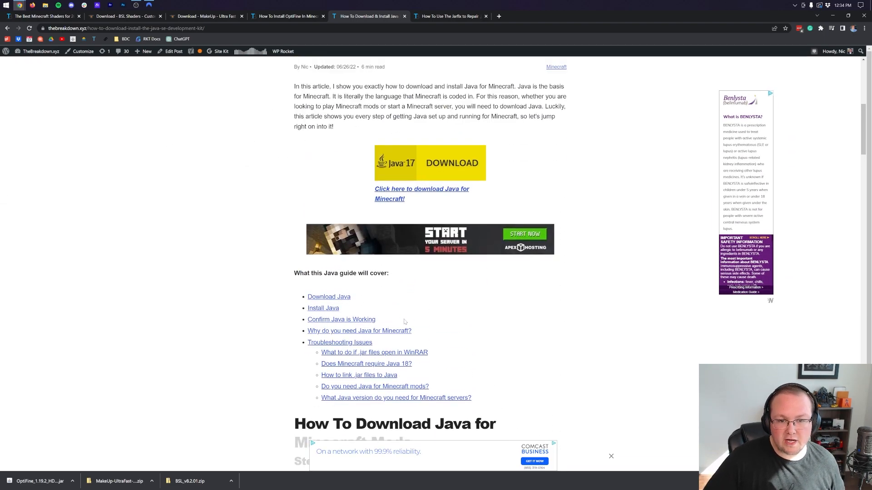
scroll(up, 3)
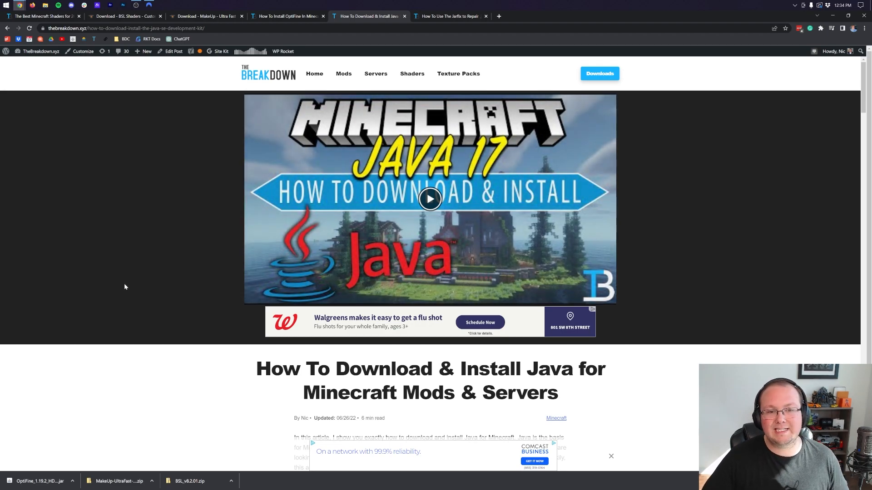
click(448, 15)
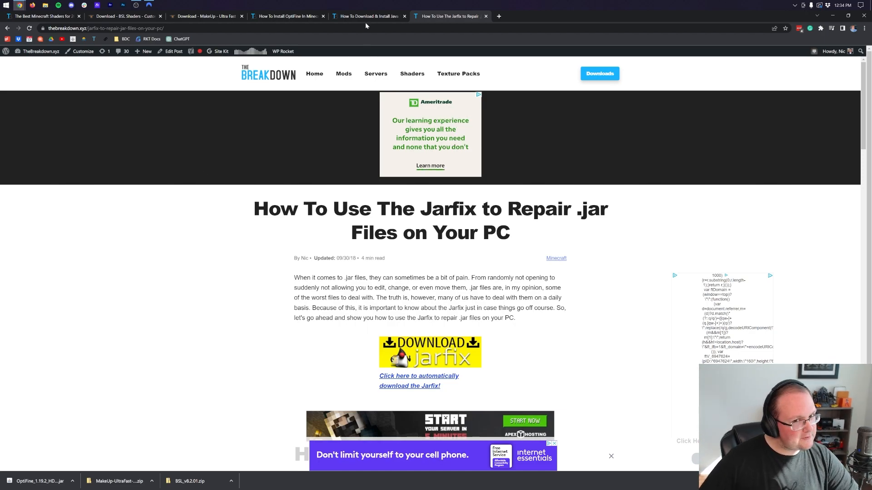
click(367, 16)
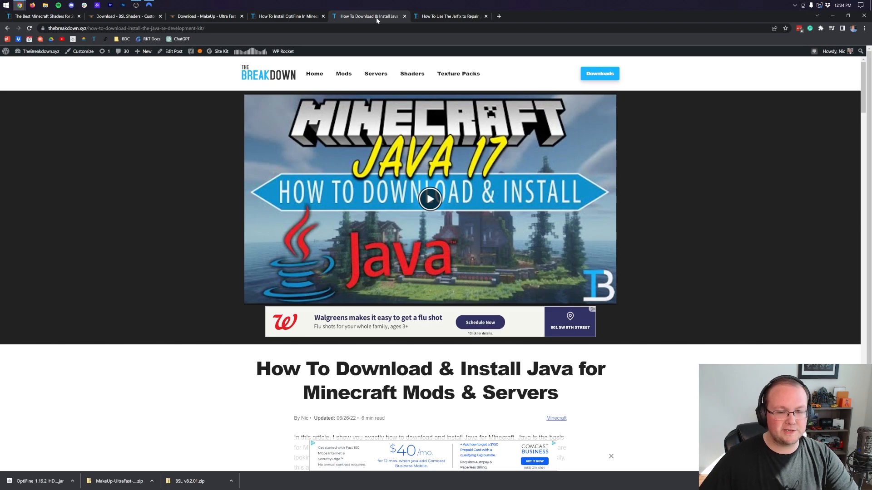
click(448, 15)
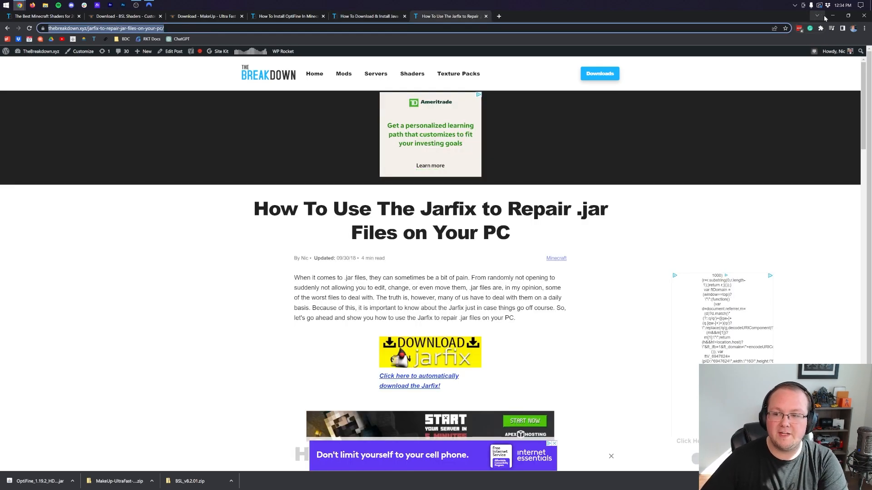
click(833, 16)
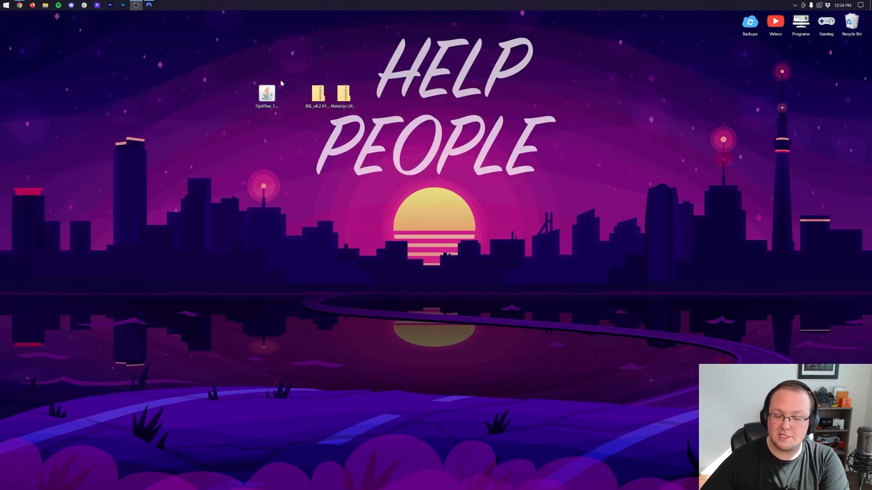
Run the OptiFine jar with Java, install OptiFine 1.19.2 and acknowledge the success message.
click(266, 94)
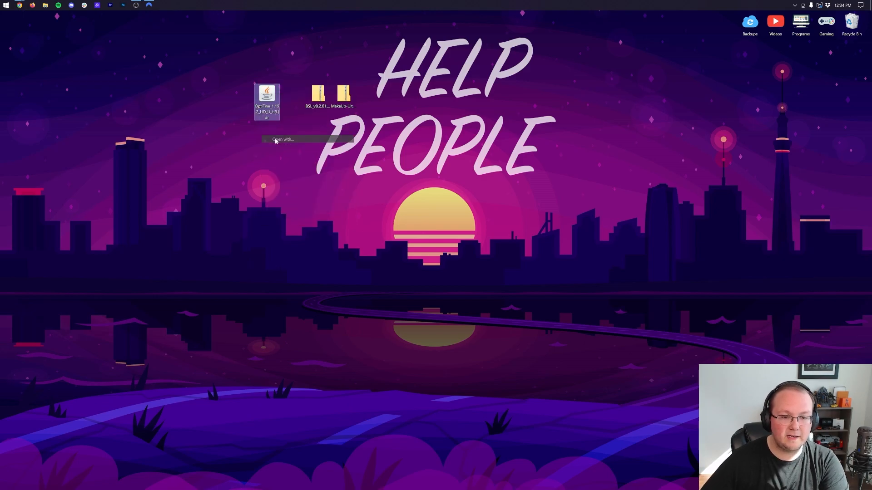
click(283, 139)
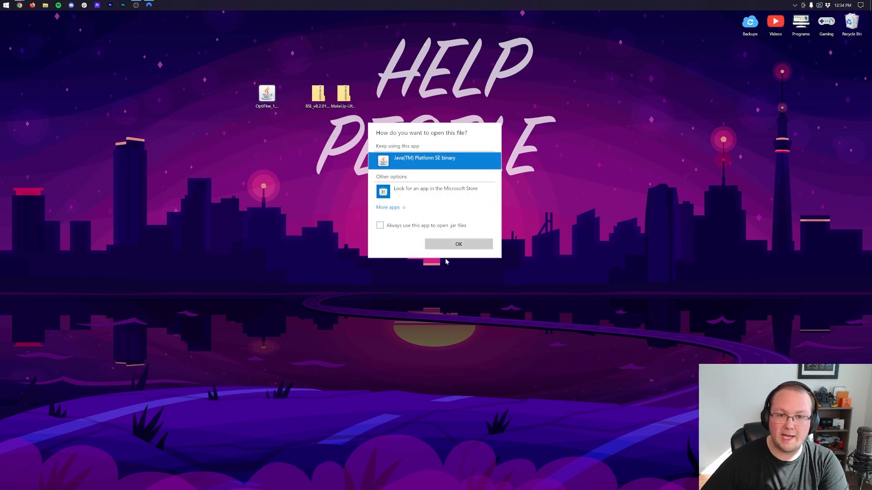
click(457, 244)
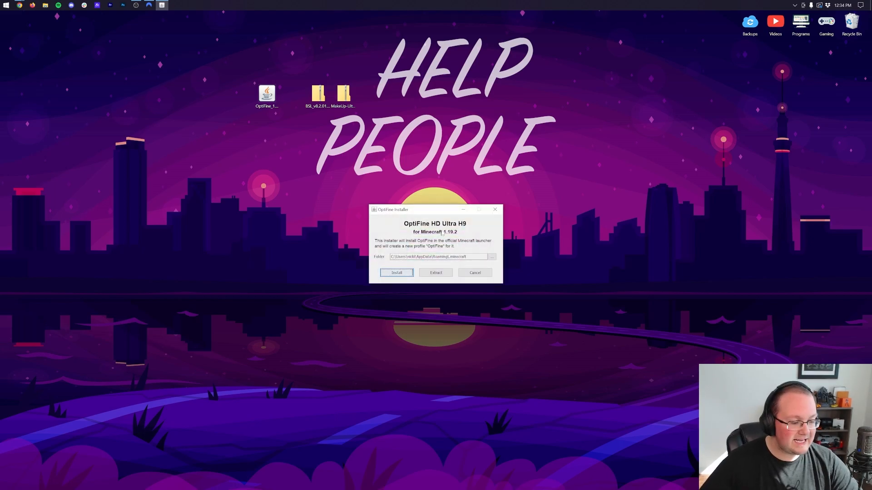
mouse_move(451, 243)
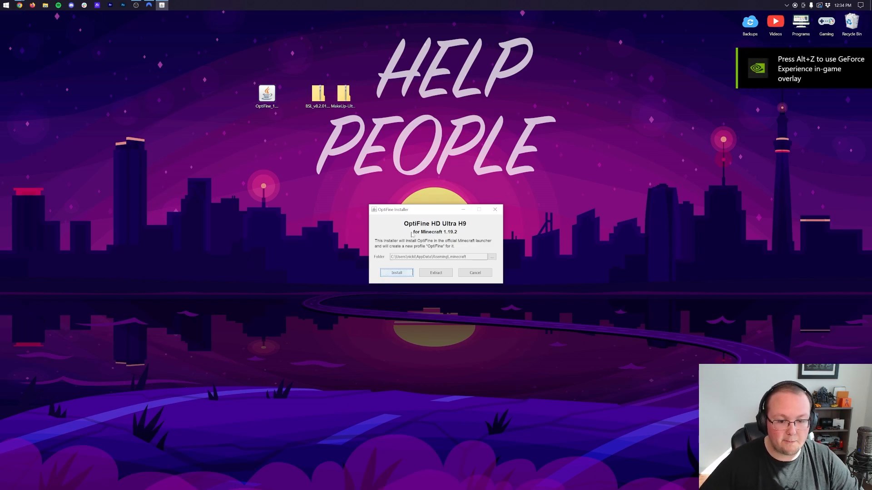
click(396, 272)
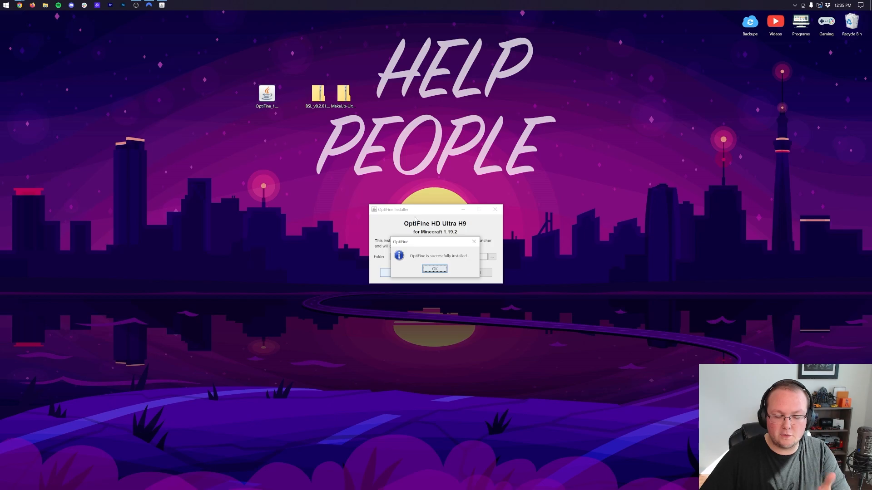
mouse_move(422, 265)
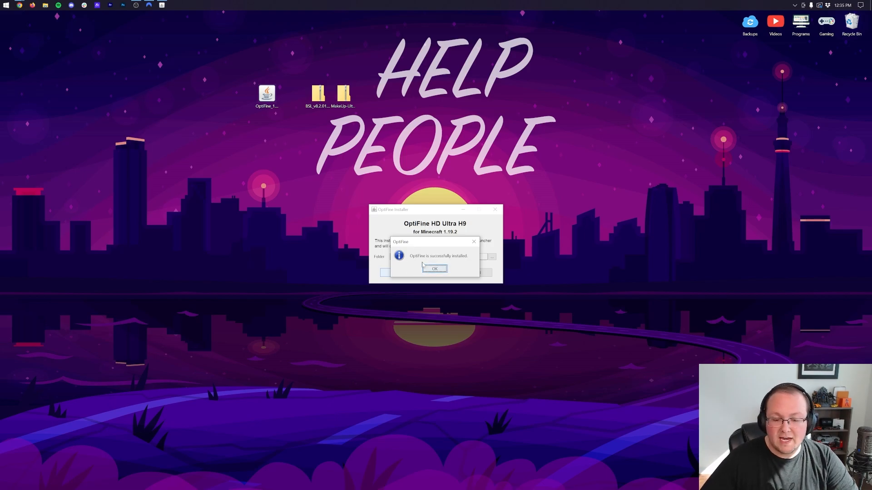
click(435, 269)
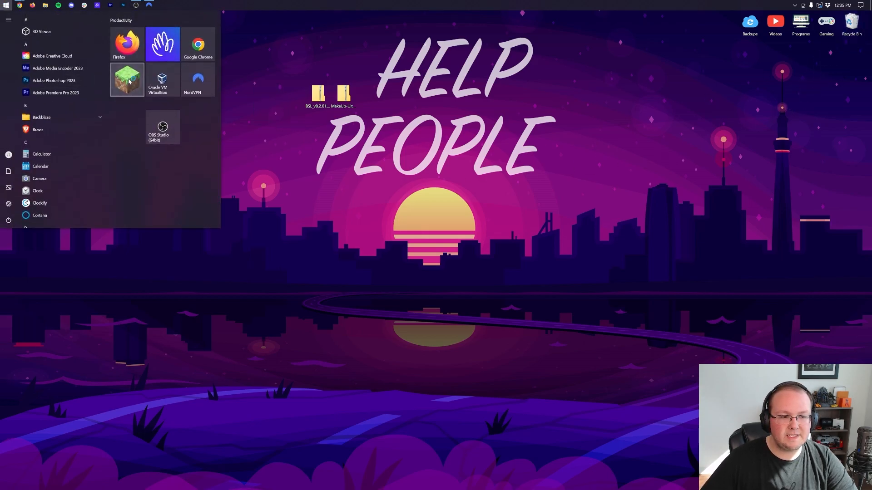
Launch Minecraft Launcher, go to Installations and leave the Modded checkbox ticked.
click(128, 80)
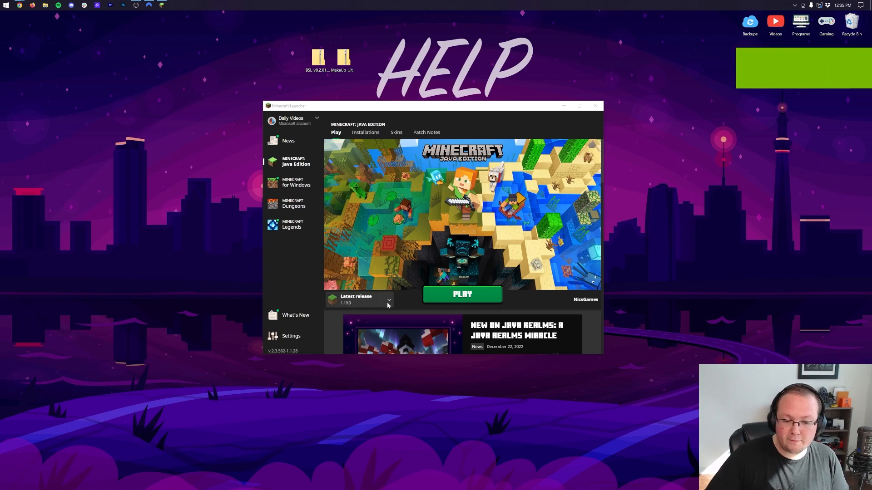
click(389, 301)
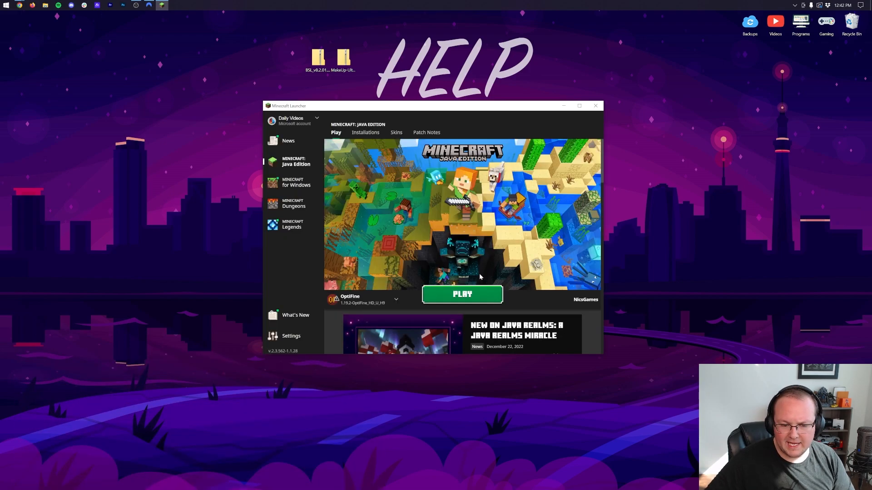
click(395, 299)
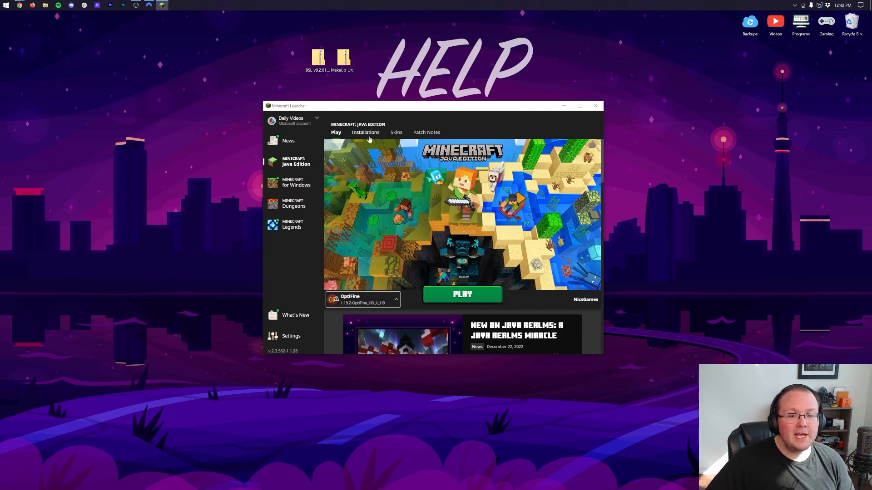
click(365, 133)
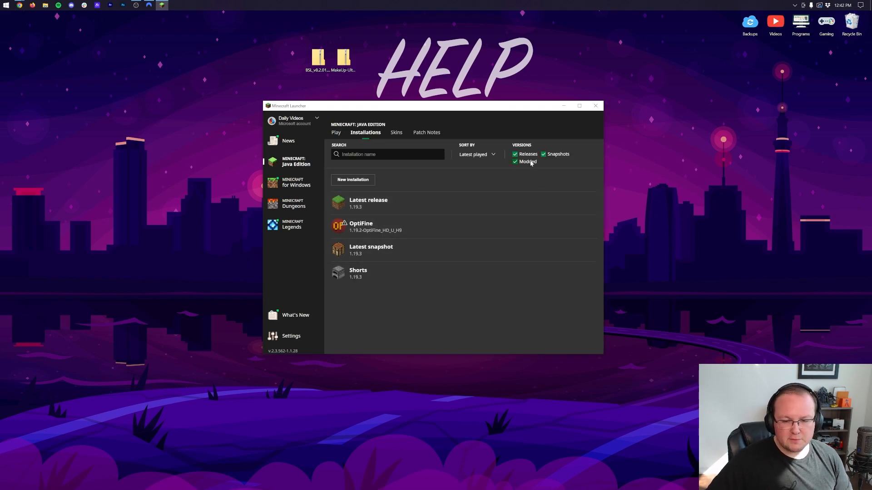
click(514, 161)
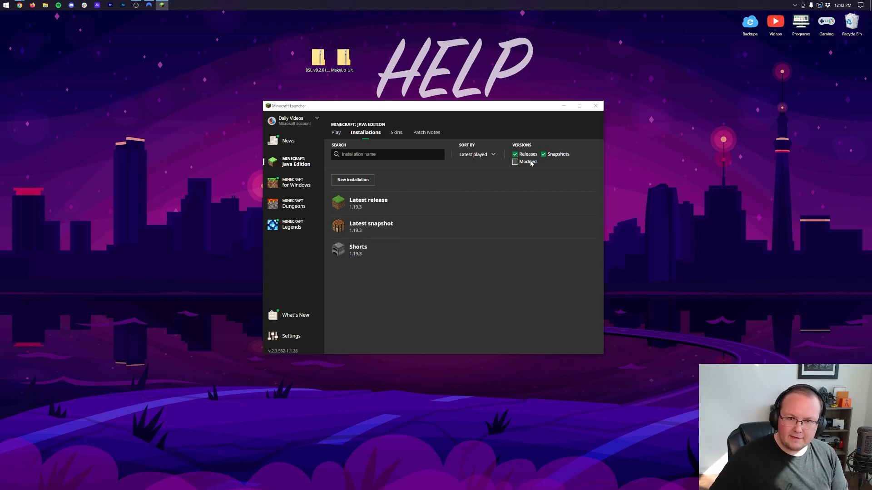
click(514, 161)
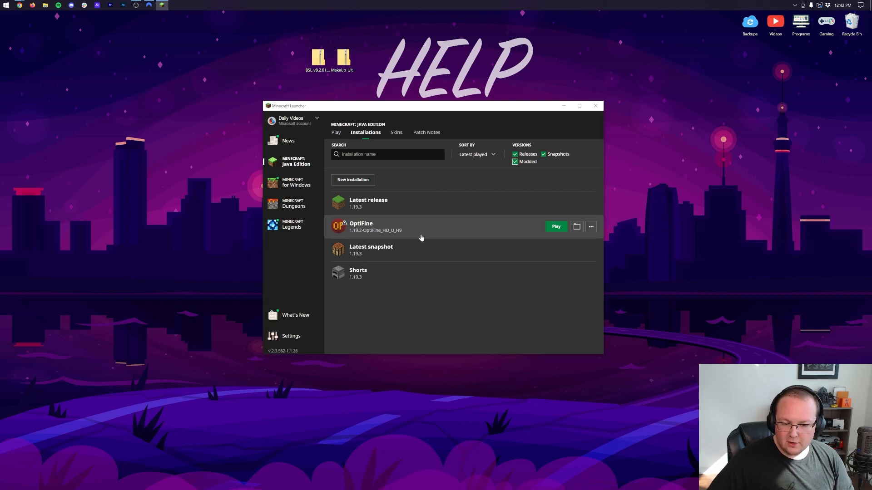
Start a new installation named Shaders 2023 on release 1.19.2-OptiFine_HD_U_H9.
click(353, 180)
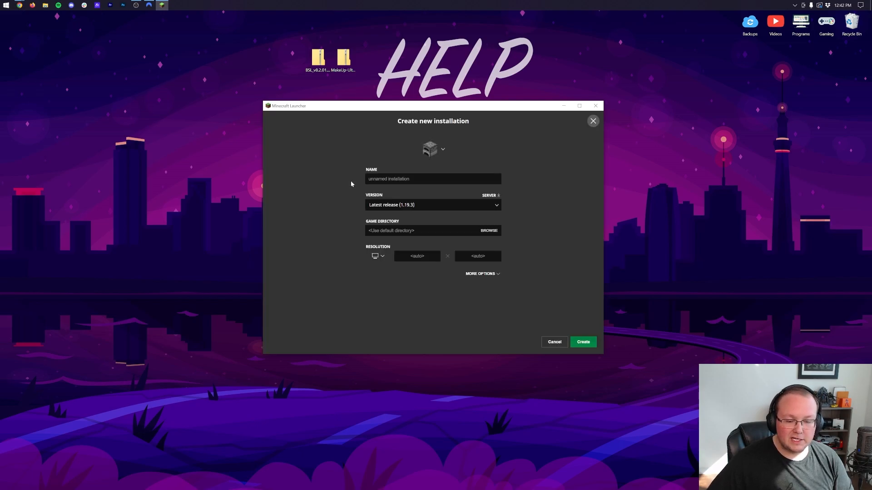
click(433, 179)
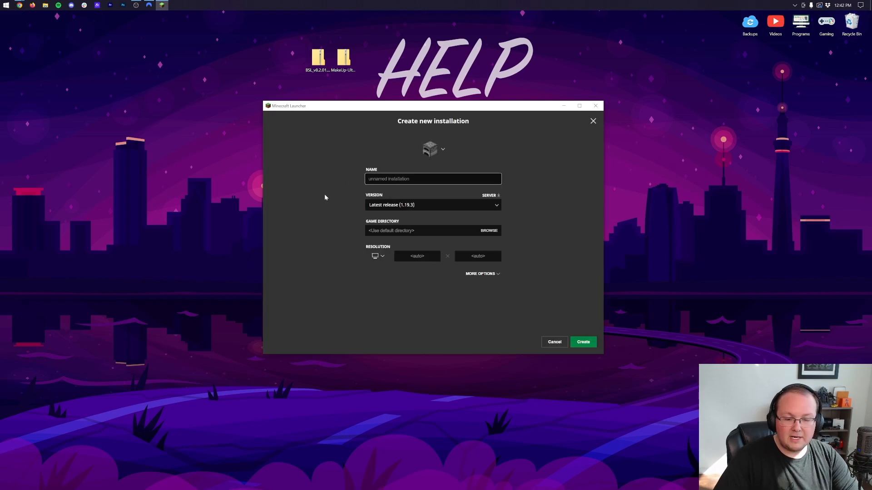
text(Shaders 2023)
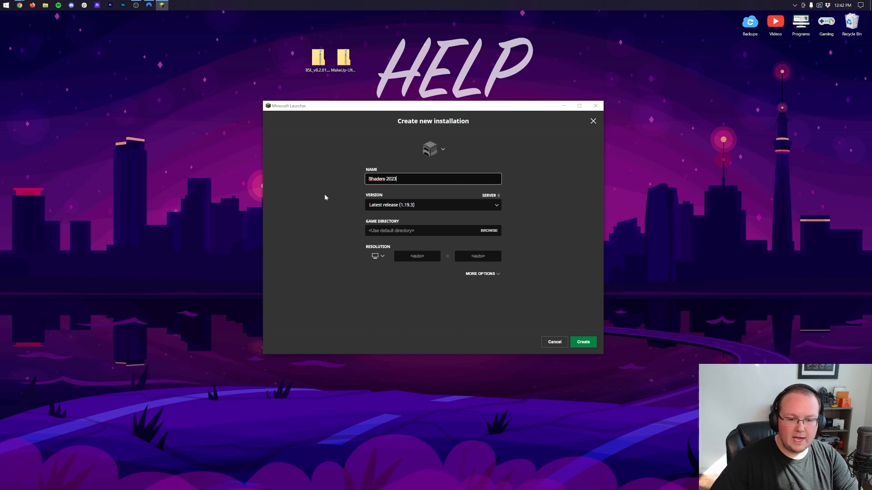
click(432, 205)
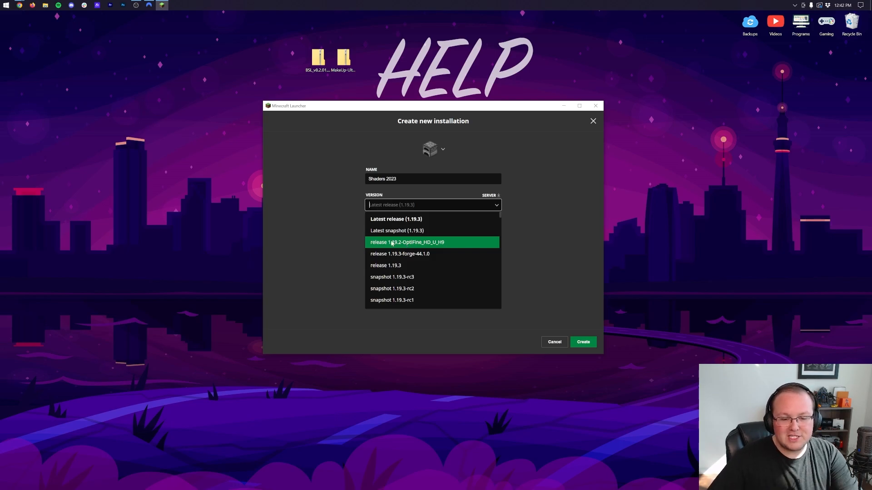
click(407, 241)
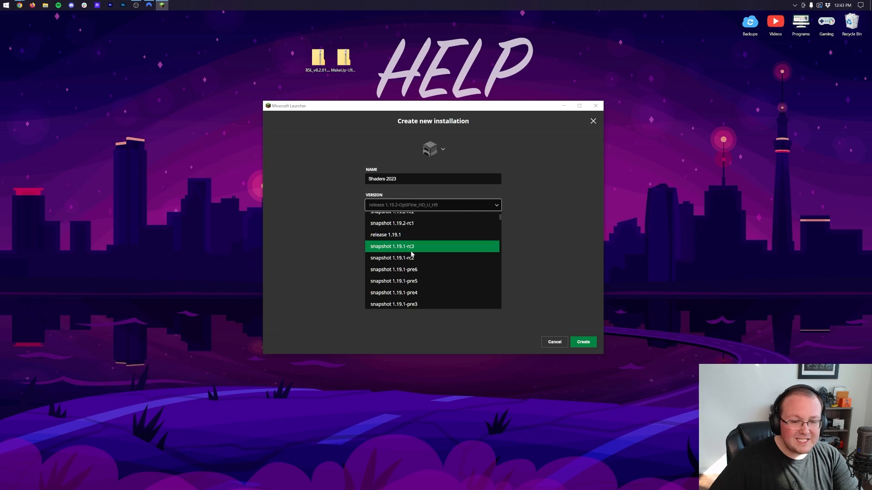
Set the installation's resolution preset to 1920x1080.
scroll(down, 3)
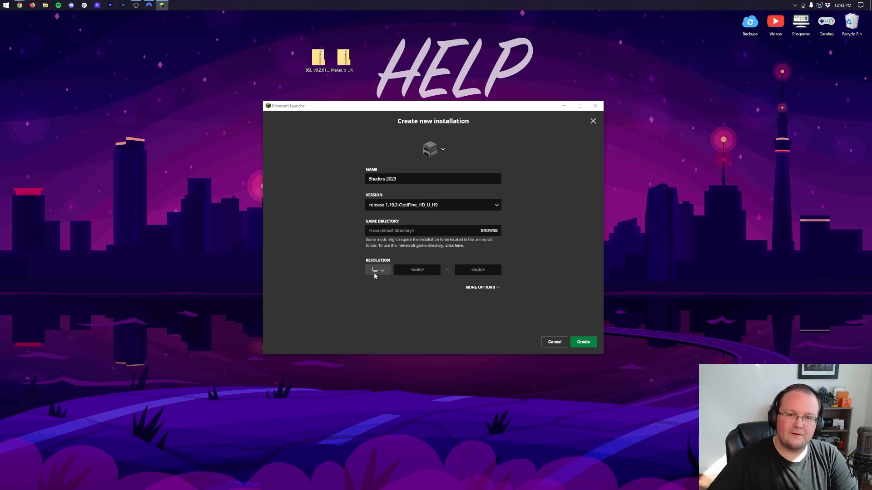
click(377, 270)
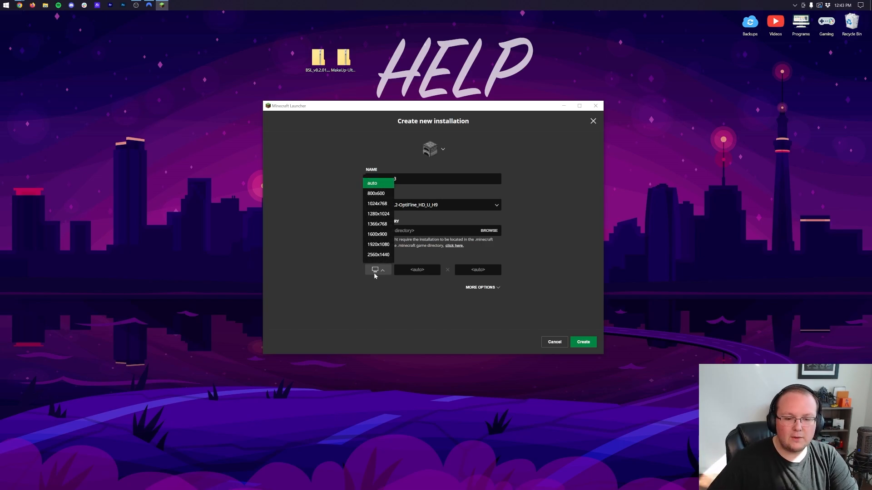
click(376, 245)
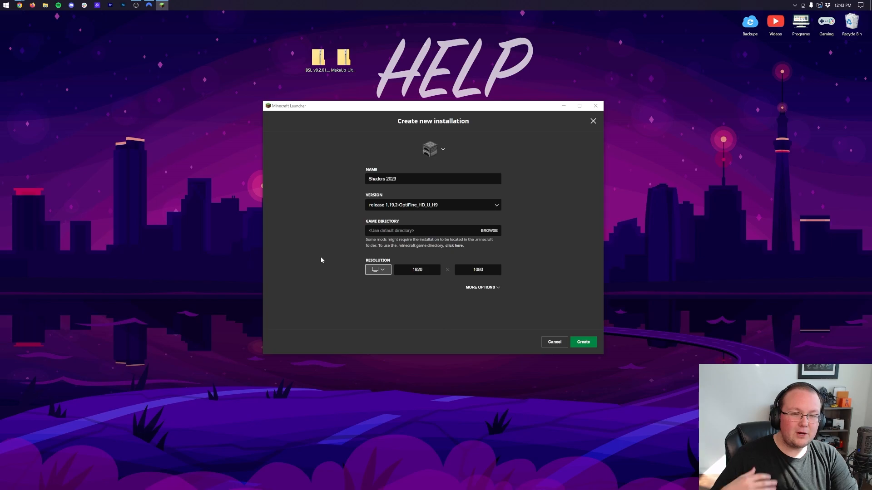
mouse_move(353, 236)
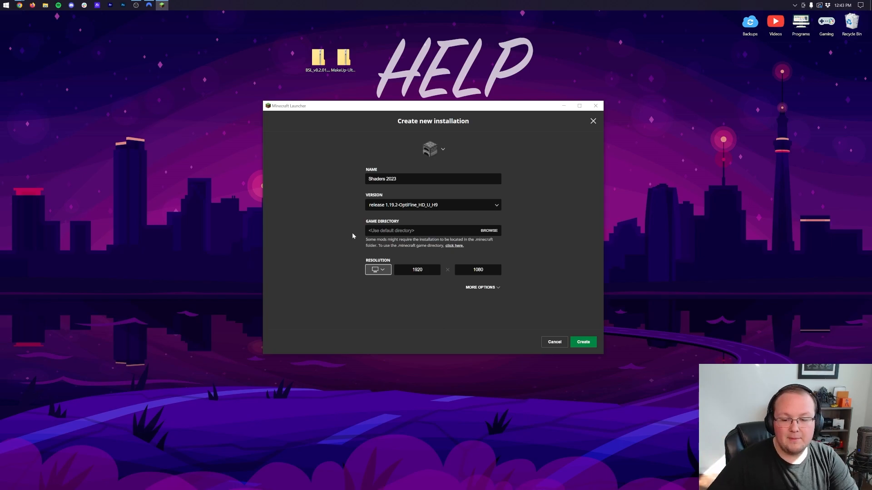
Create the Shaders 2023 installation and play the game with it.
click(582, 342)
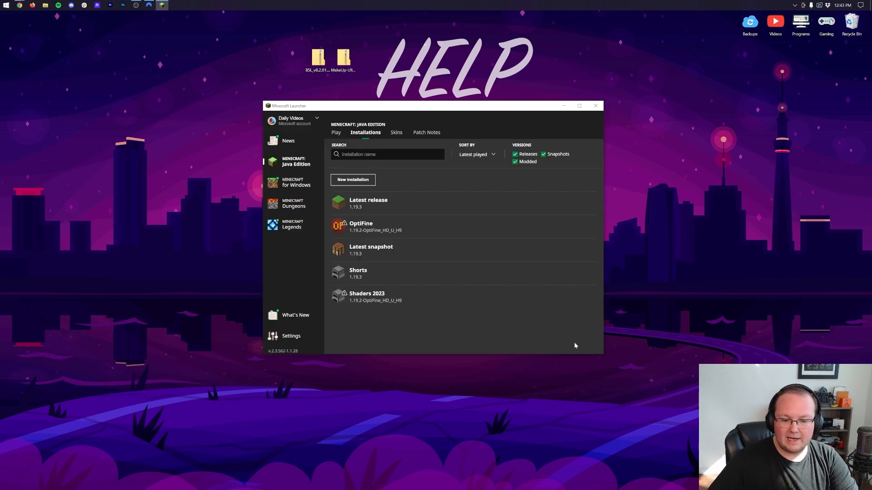
mouse_move(383, 298)
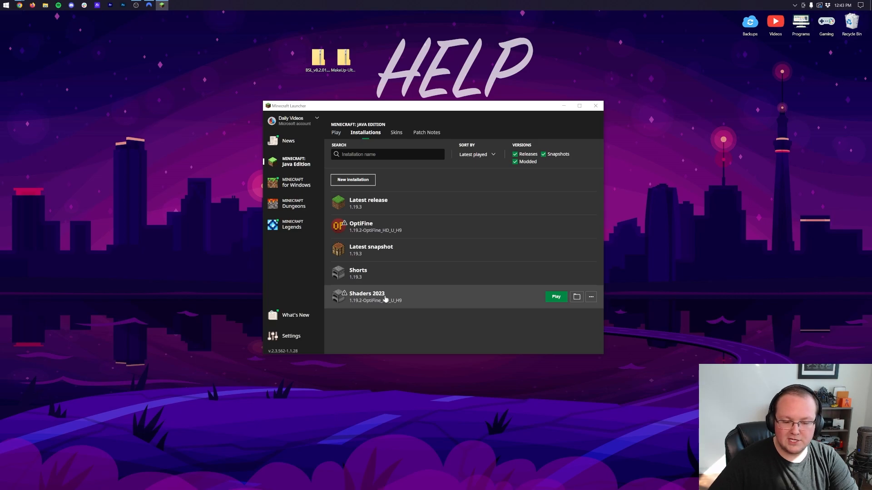
mouse_move(361, 307)
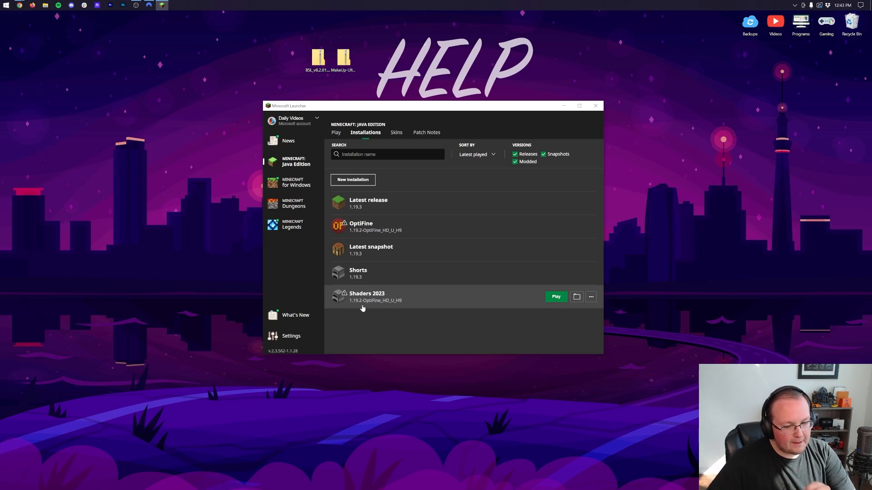
mouse_move(532, 305)
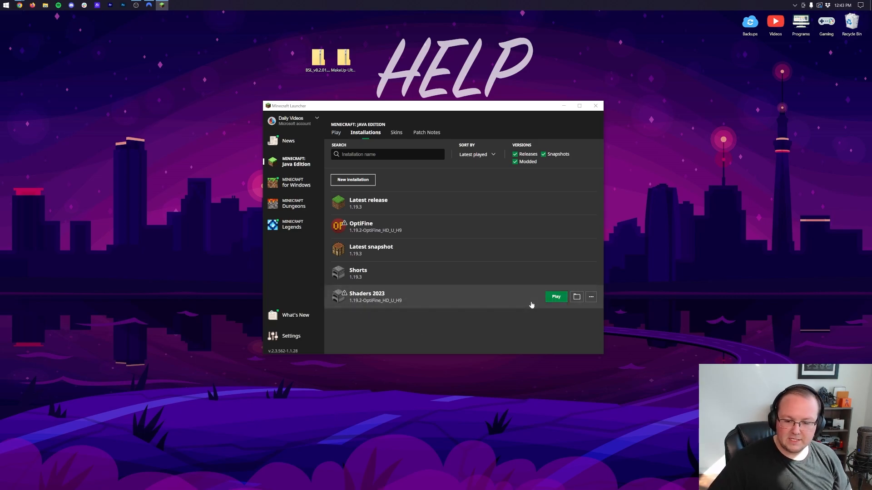
click(555, 296)
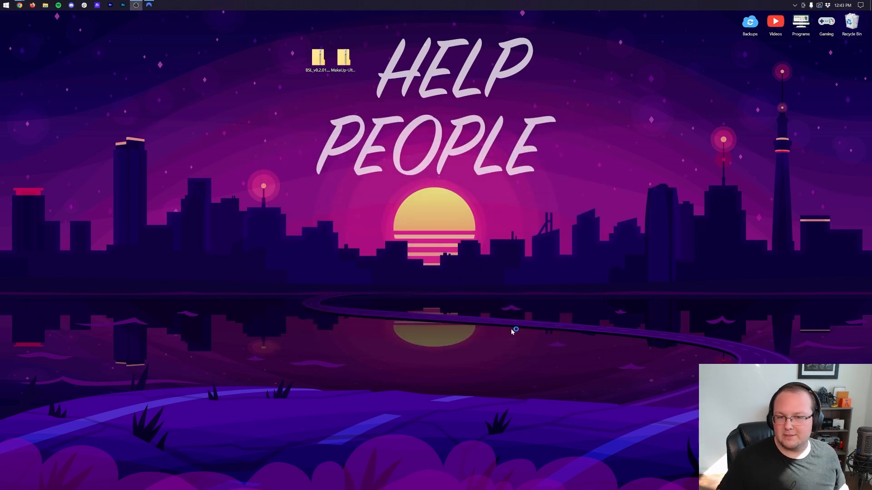
mouse_move(538, 311)
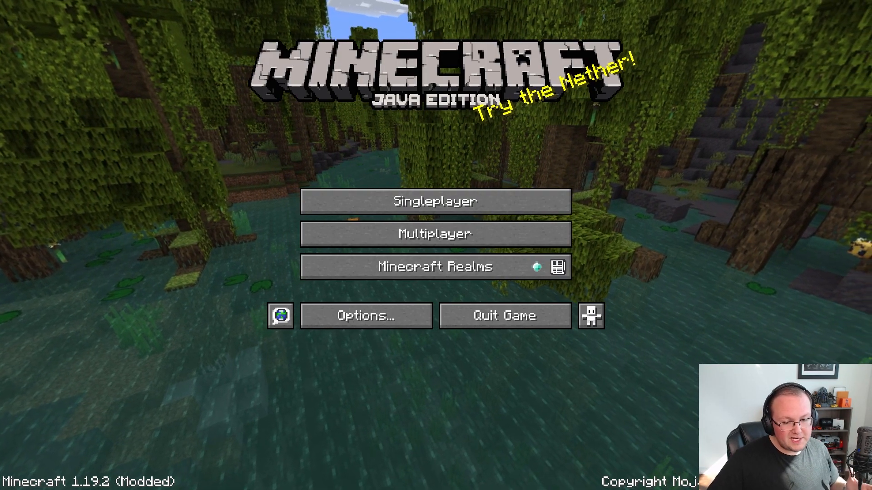
Enter the game's Options menu from the title screen.
click(365, 315)
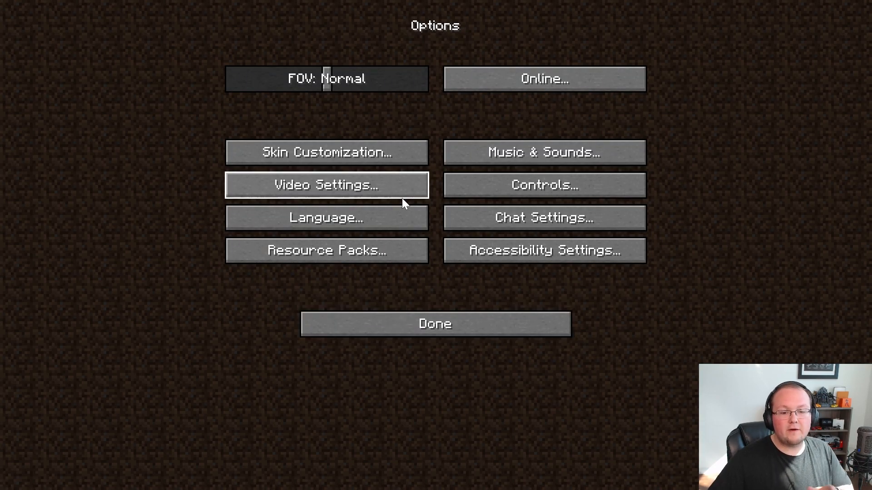
mouse_move(366, 348)
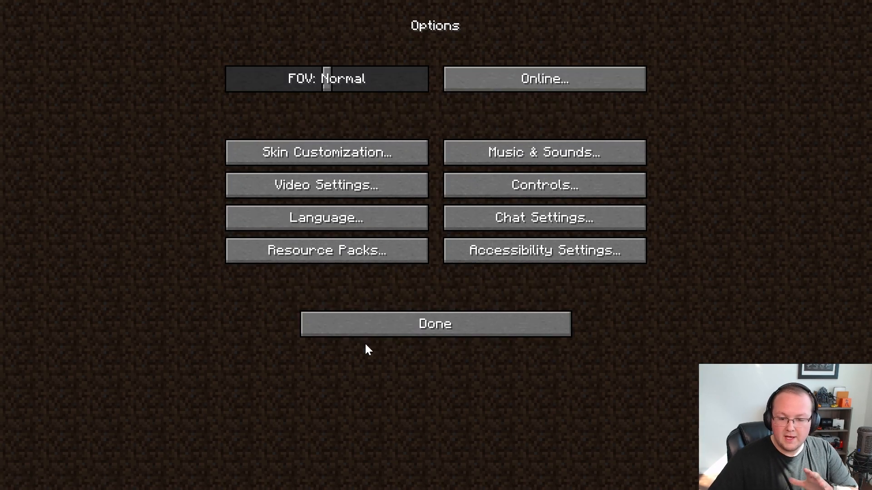
mouse_move(326, 217)
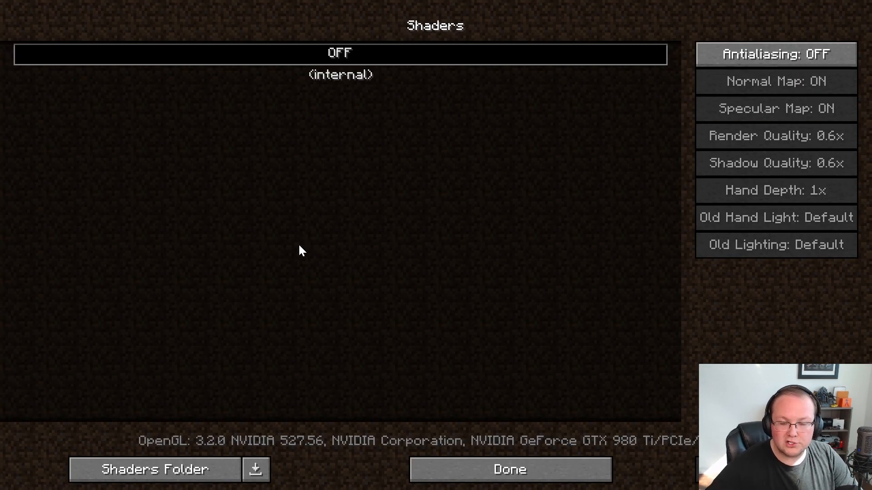
mouse_move(154, 469)
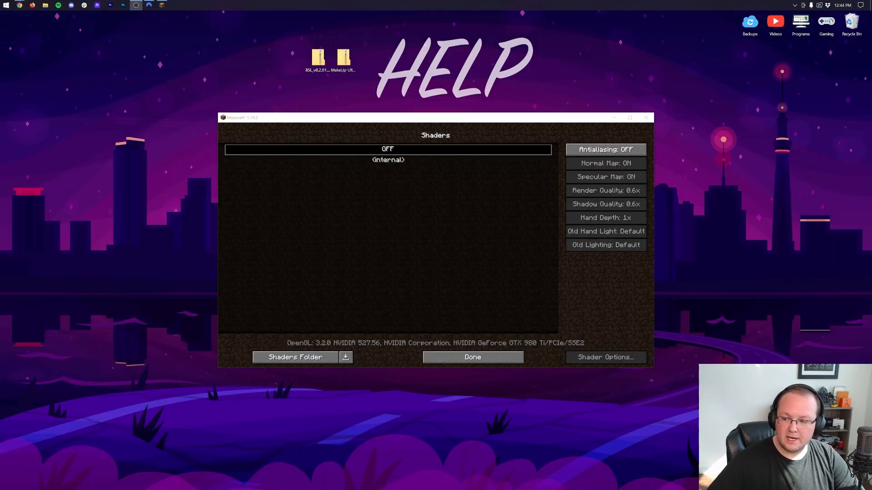
Reveal the shaderpacks folder on disk via the Shaders Folder button.
click(294, 357)
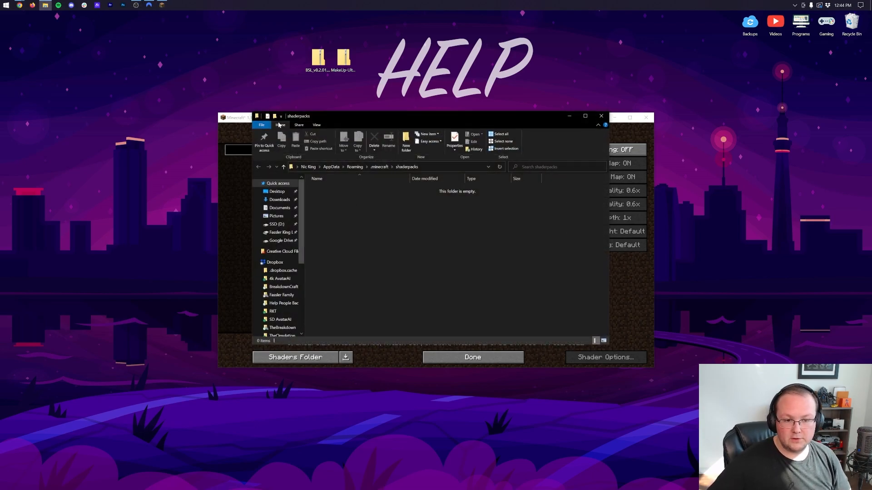
mouse_move(289, 49)
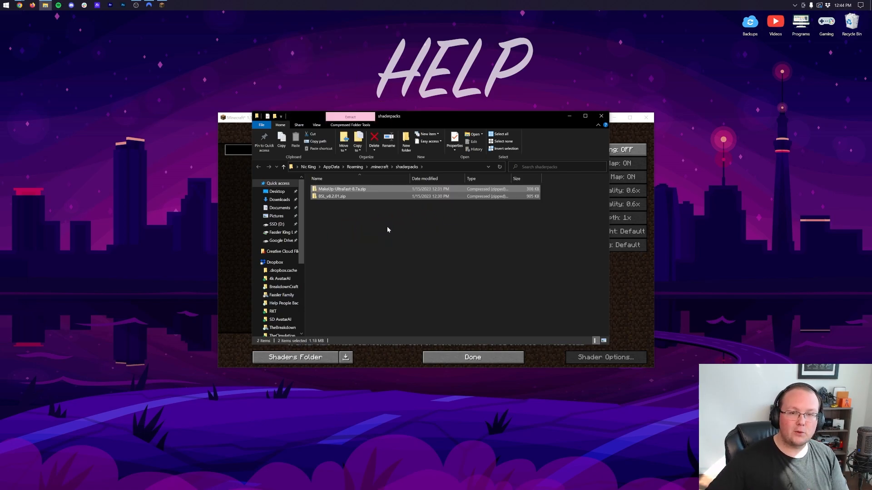
mouse_move(380, 220)
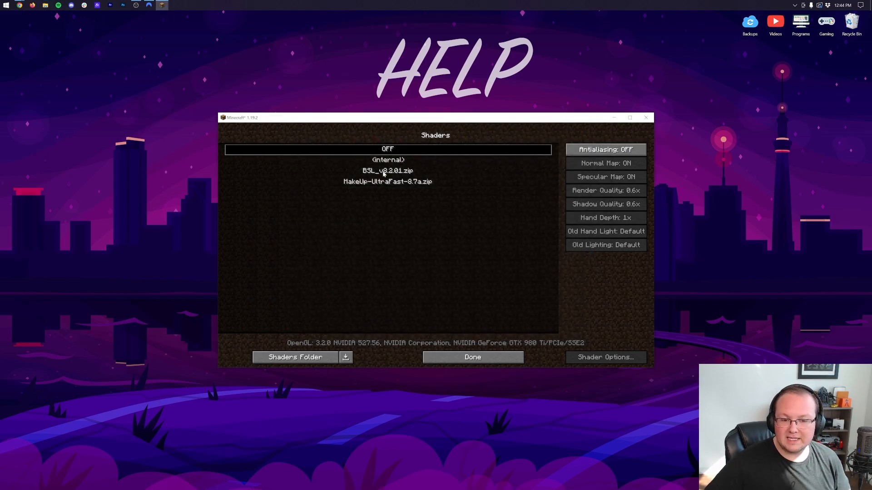
Activate BSL, switch its quality profile to Low and return to the shader pack list.
click(473, 357)
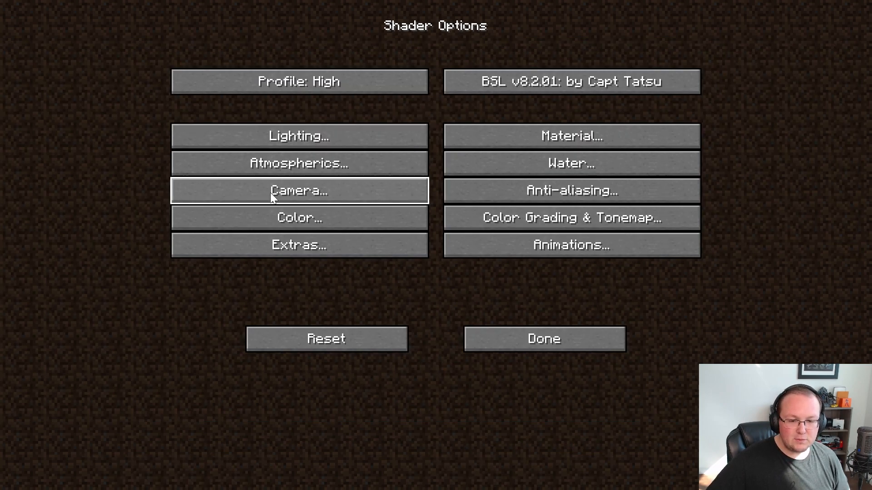
click(298, 81)
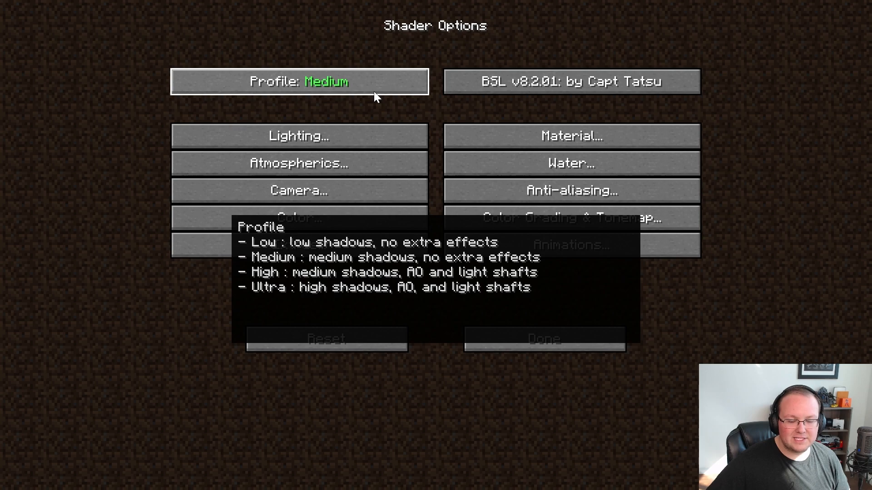
click(299, 80)
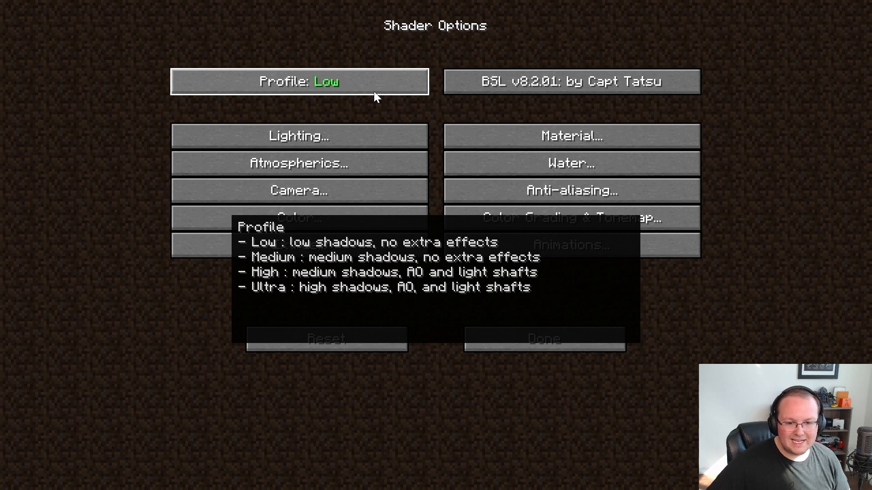
click(544, 338)
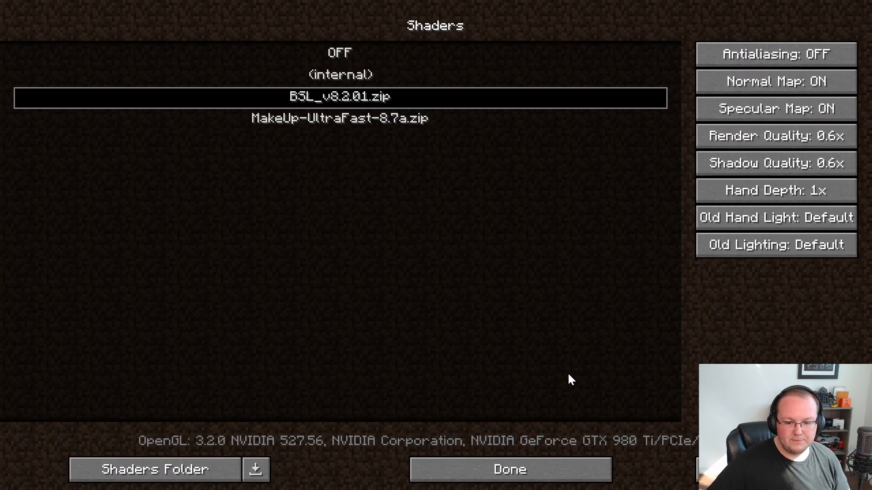
Confirm the shaders, dismiss the downgrade warning and create the survival world 'Shaders 2'.
click(508, 470)
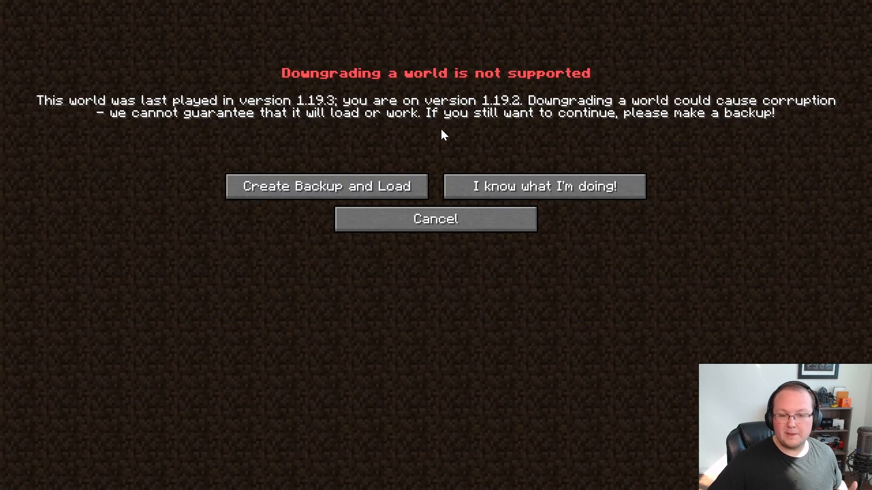
click(435, 219)
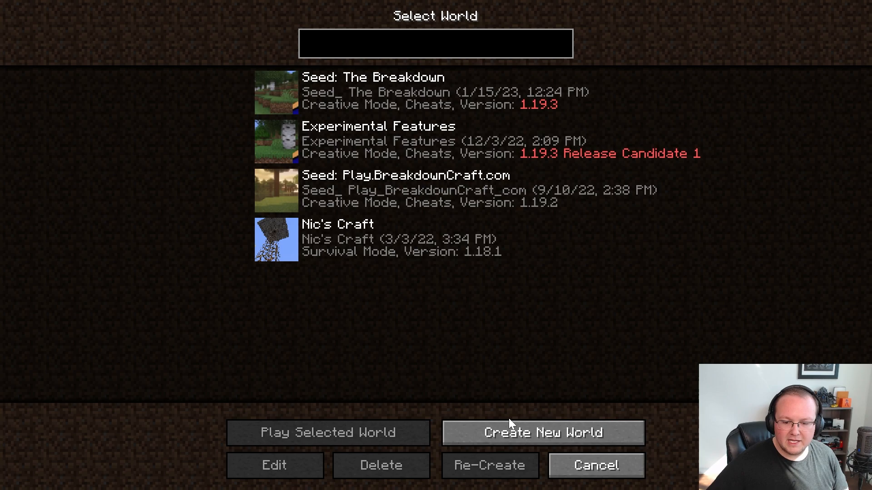
click(542, 432)
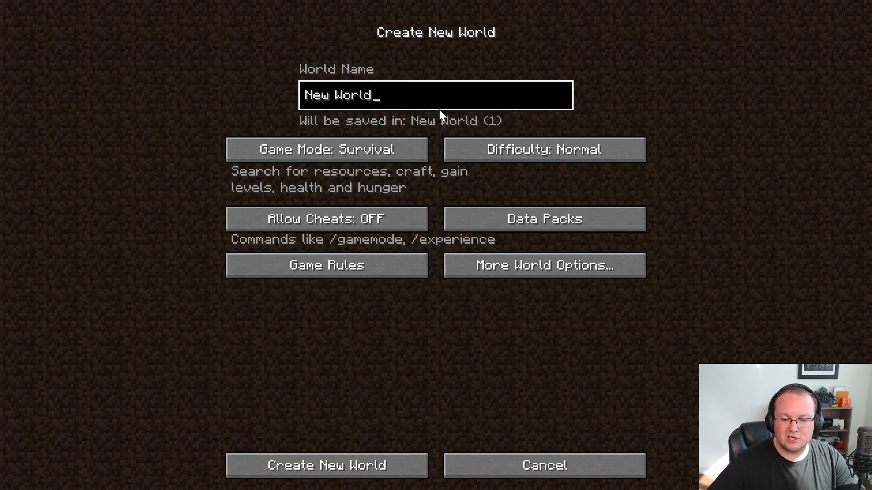
text(Shaders 2)
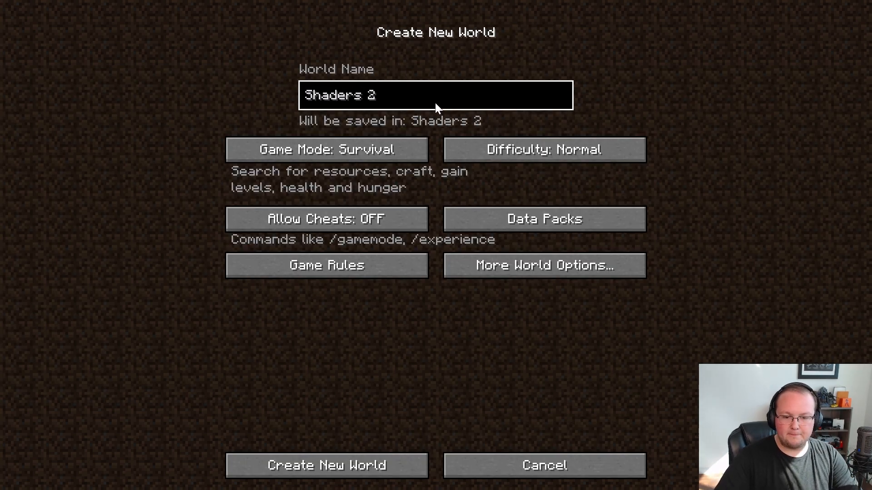
click(326, 465)
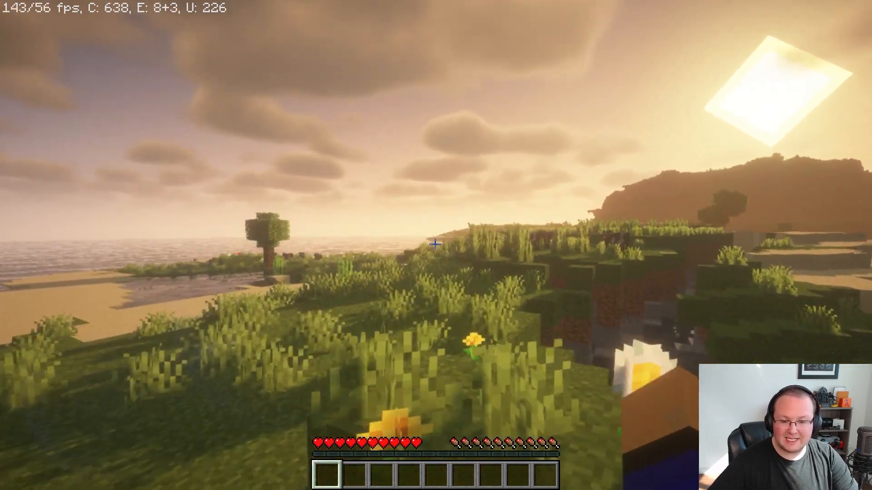
mouse_move(434, 244)
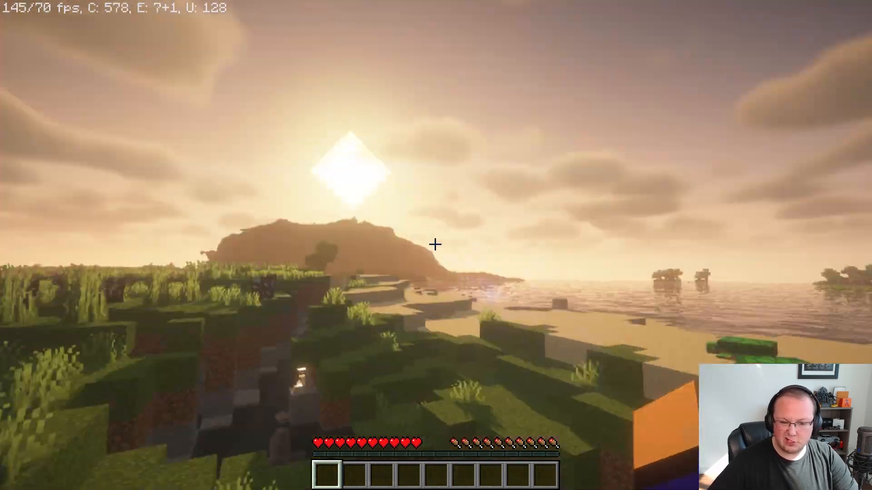
Pause the game and select MakeUp-UltraFast-8.7a.zip as the active shader pack.
key(Escape)
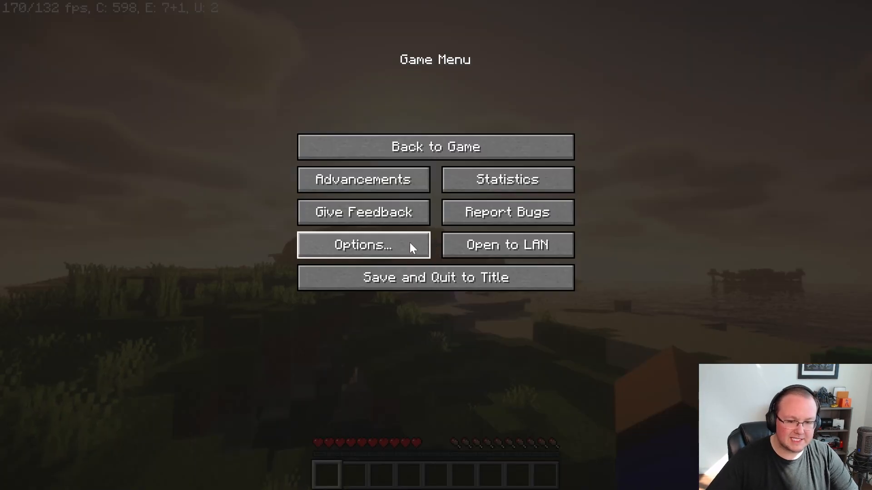
click(363, 246)
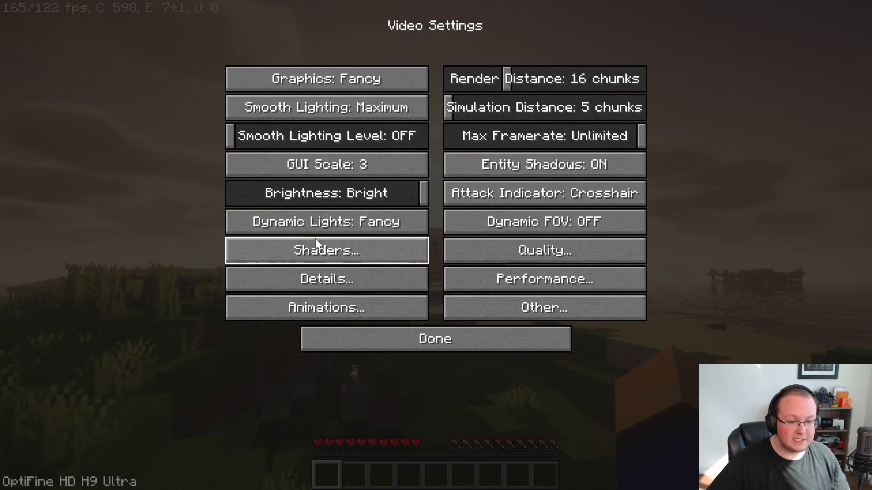
click(326, 250)
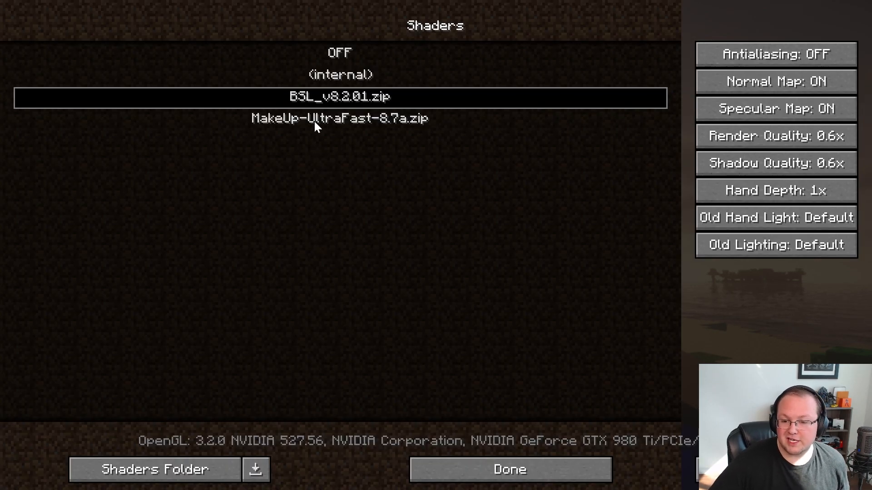
click(338, 118)
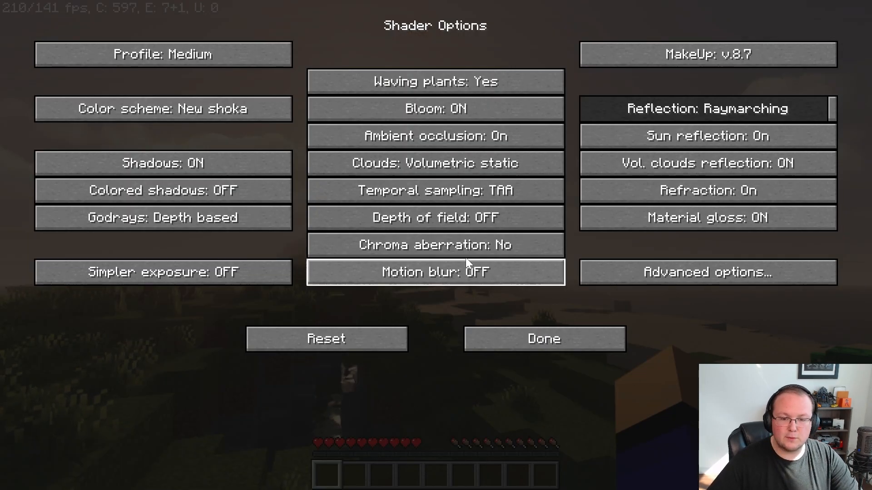
Cycle the MakeUp profile back to Medium and leave its shader options.
click(162, 53)
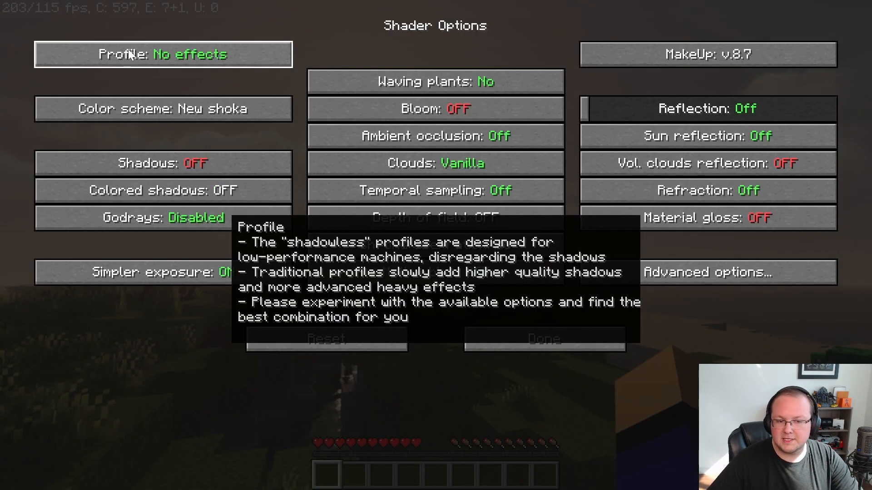
click(163, 53)
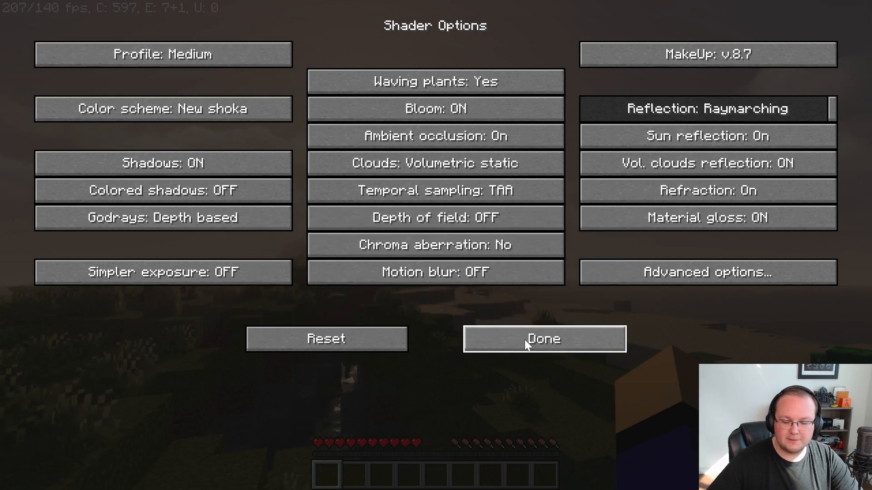
click(544, 339)
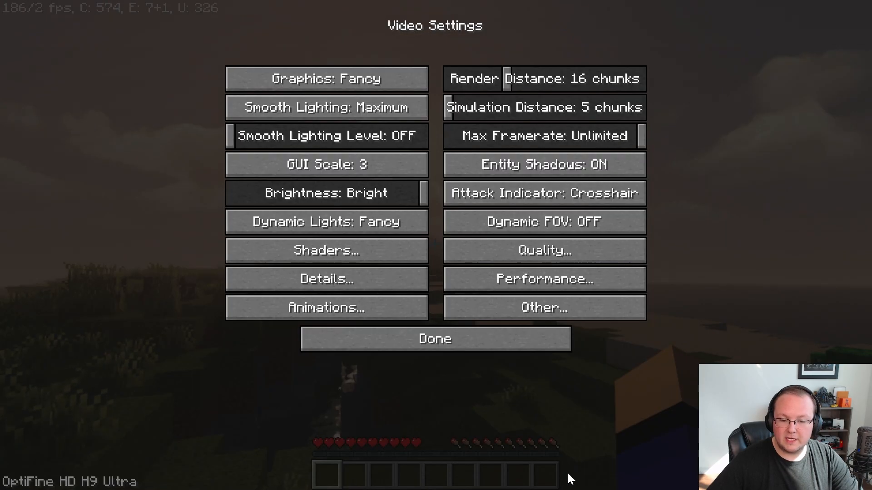
Leave Video Settings and return to the Shaders 2 world rendered with MakeUp Ultra Fast.
click(435, 339)
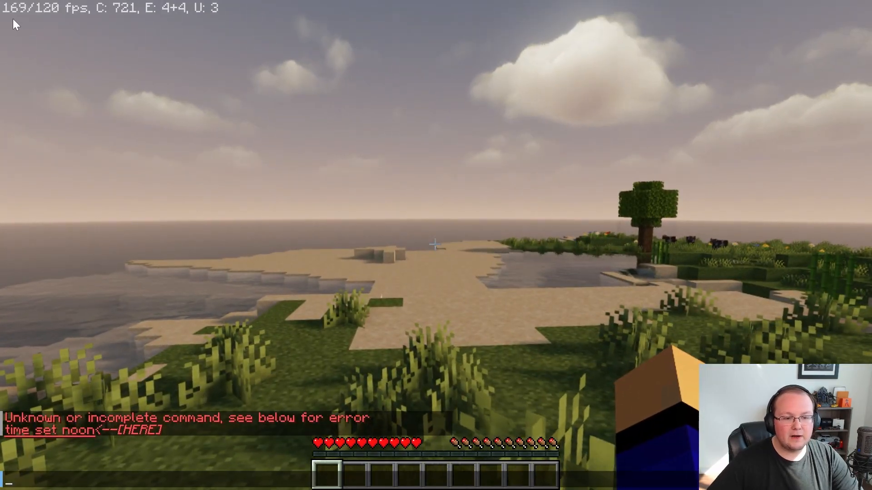
mouse_move(436, 246)
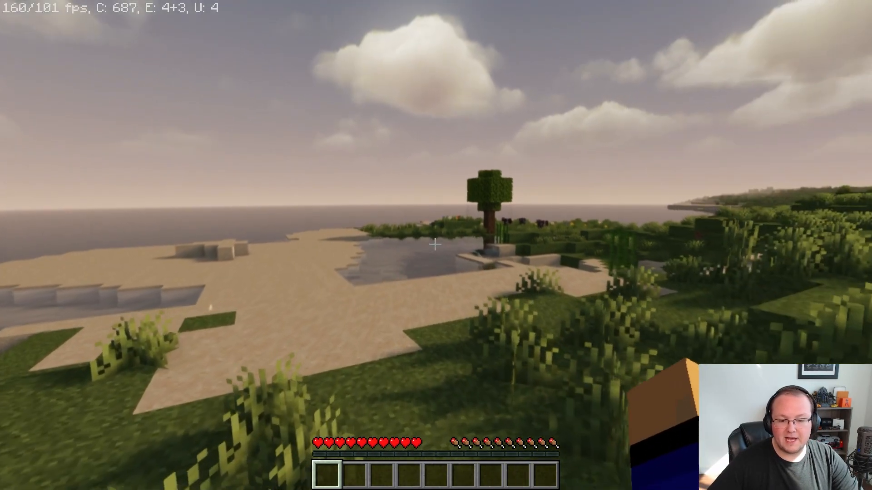
mouse_move(436, 244)
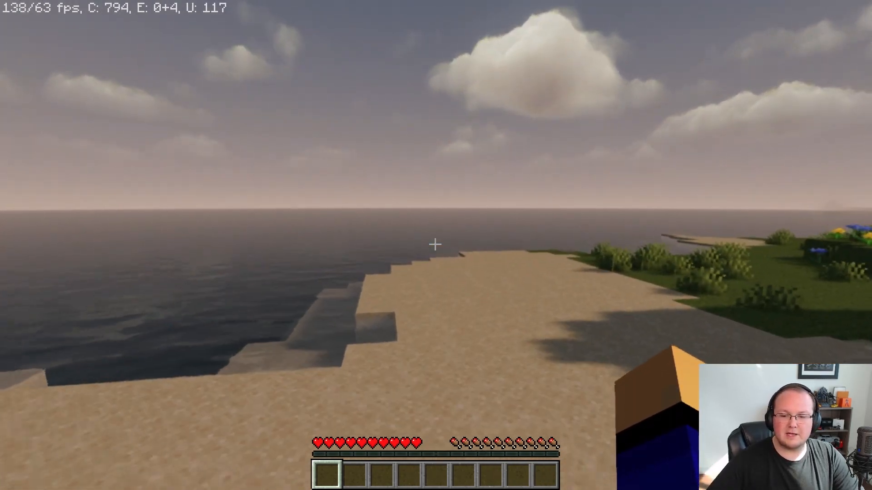
mouse_move(435, 243)
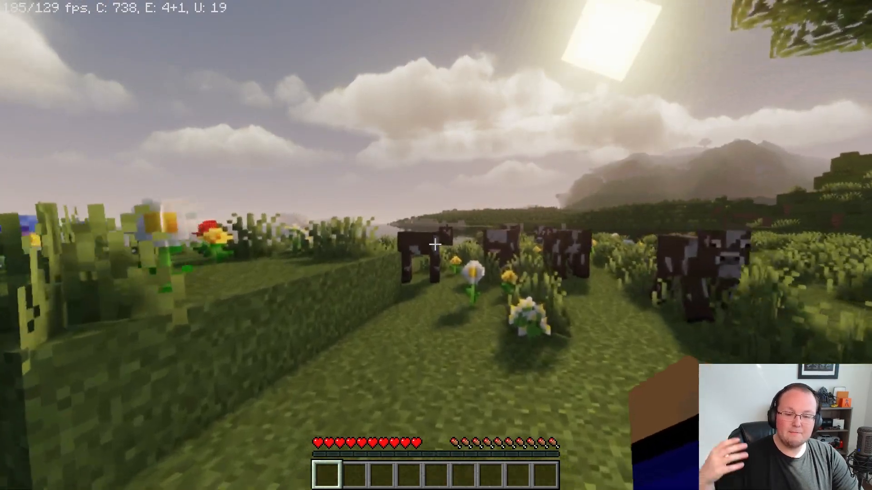
mouse_move(435, 245)
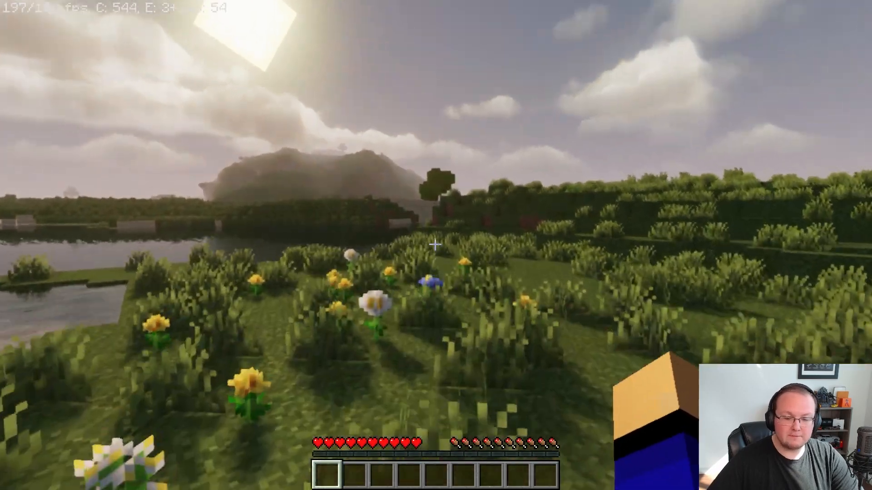
mouse_move(436, 245)
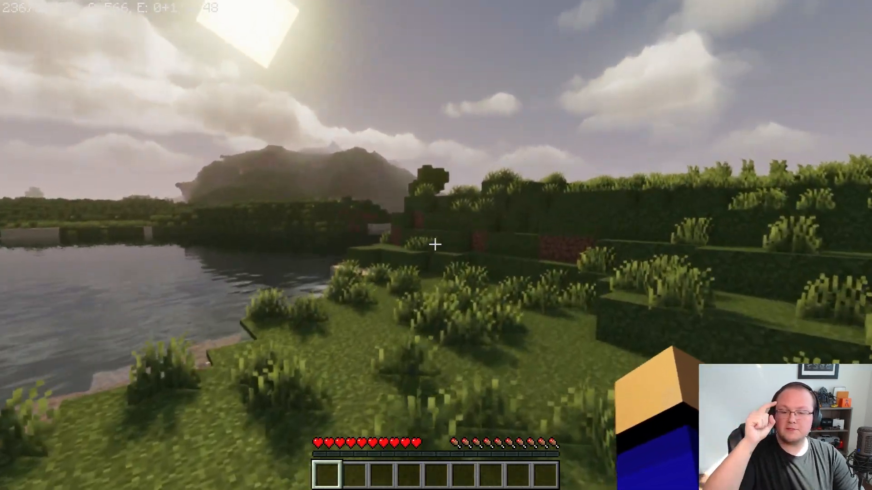
mouse_move(436, 246)
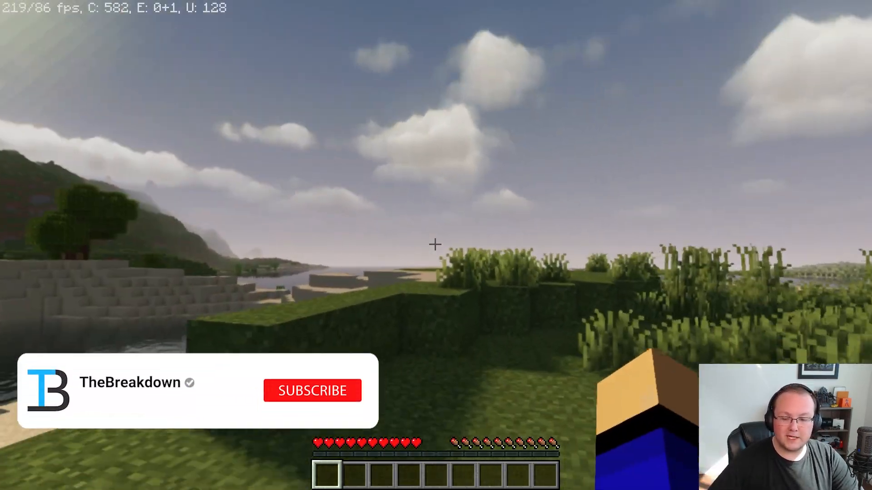
click(312, 391)
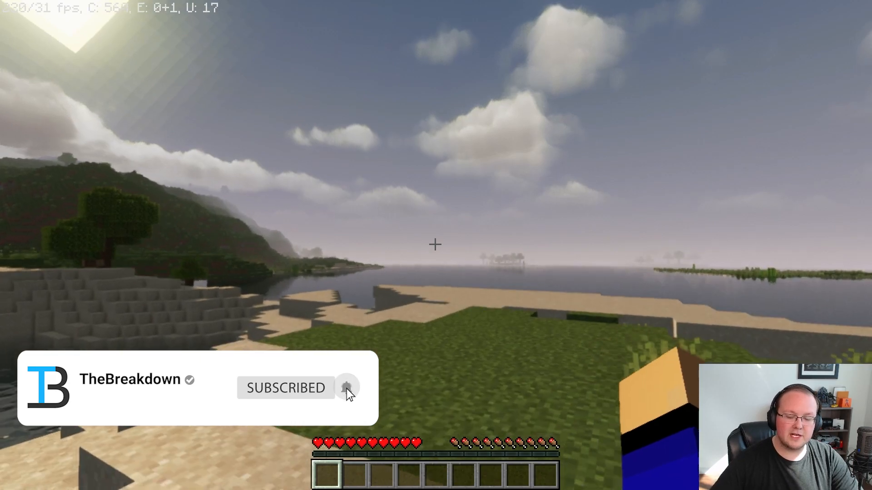
click(346, 388)
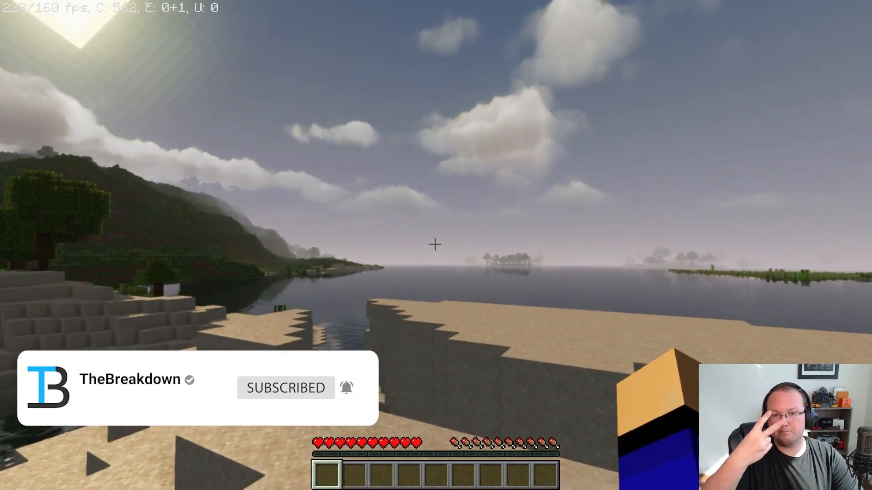